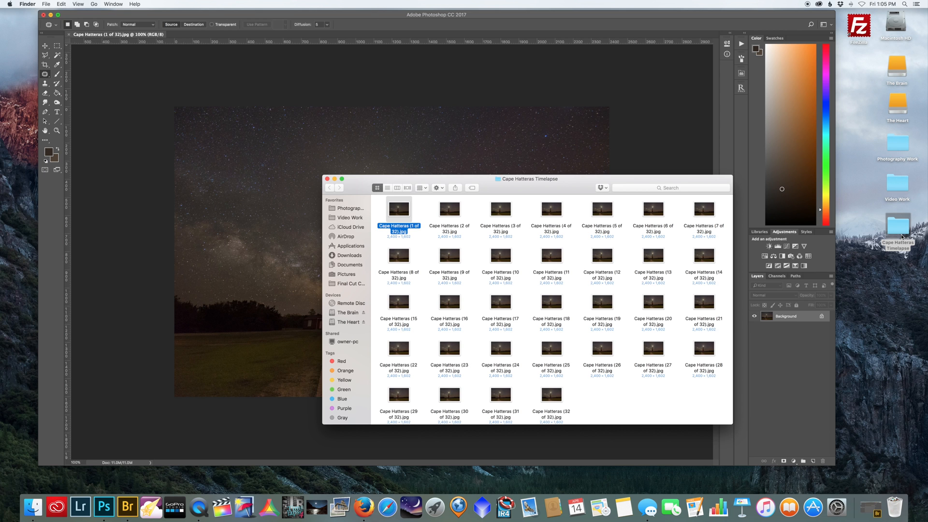
mouse_move(398, 240)
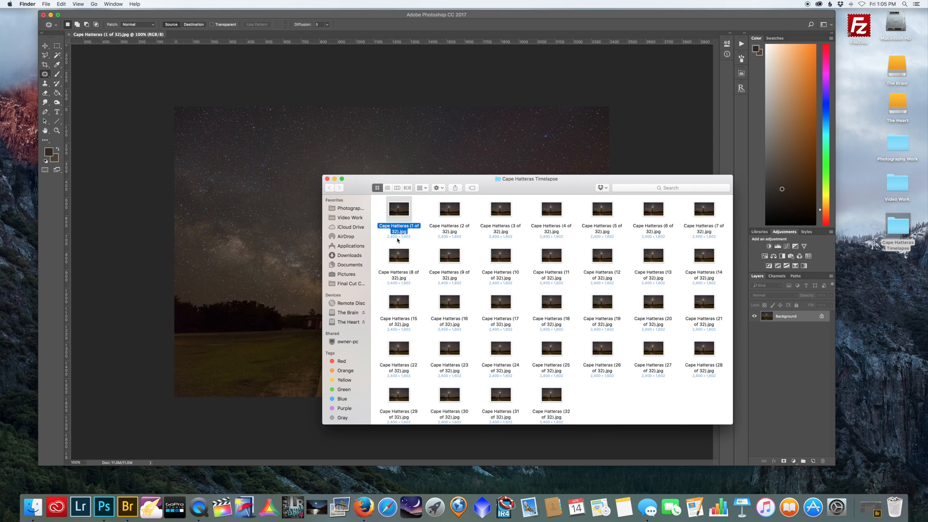
mouse_move(409, 213)
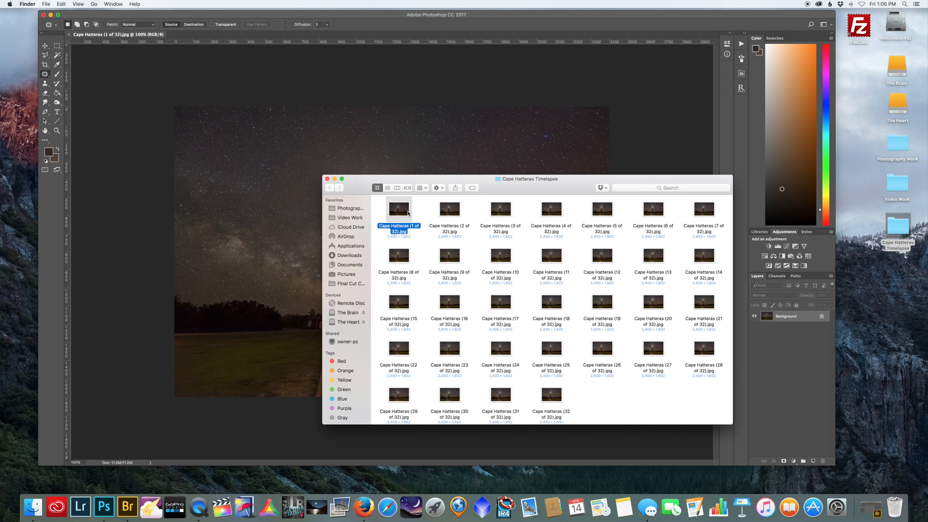
Step: Open Cape Hatteras (1 of 32).jpg from Finder in Preview to inspect it
double_click(398, 208)
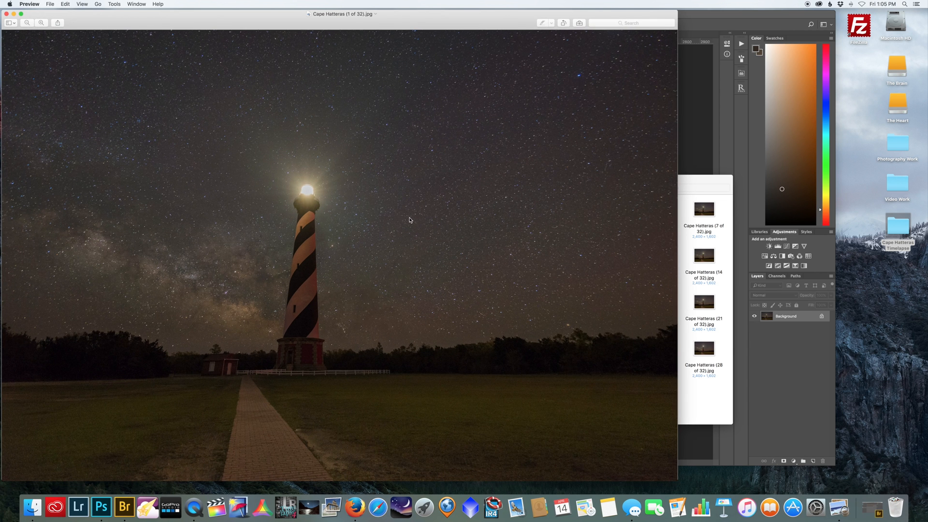
mouse_move(403, 236)
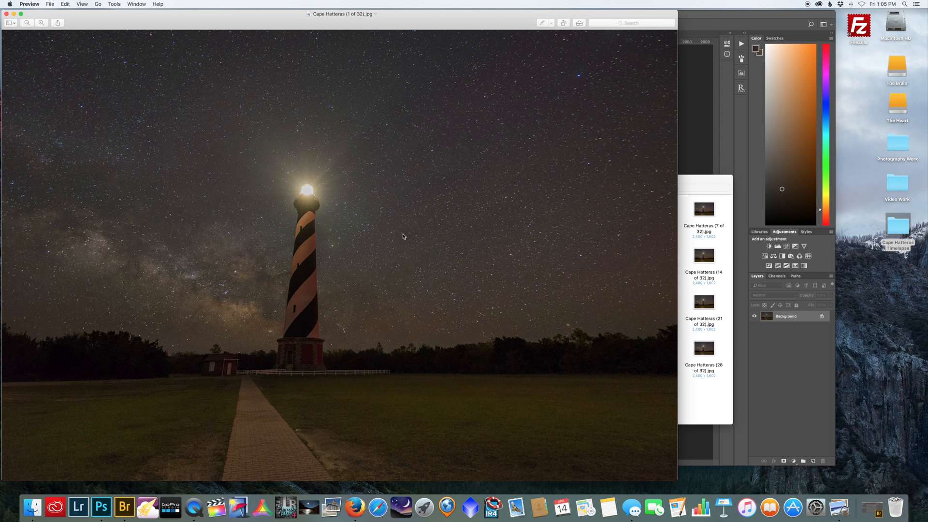
mouse_move(428, 202)
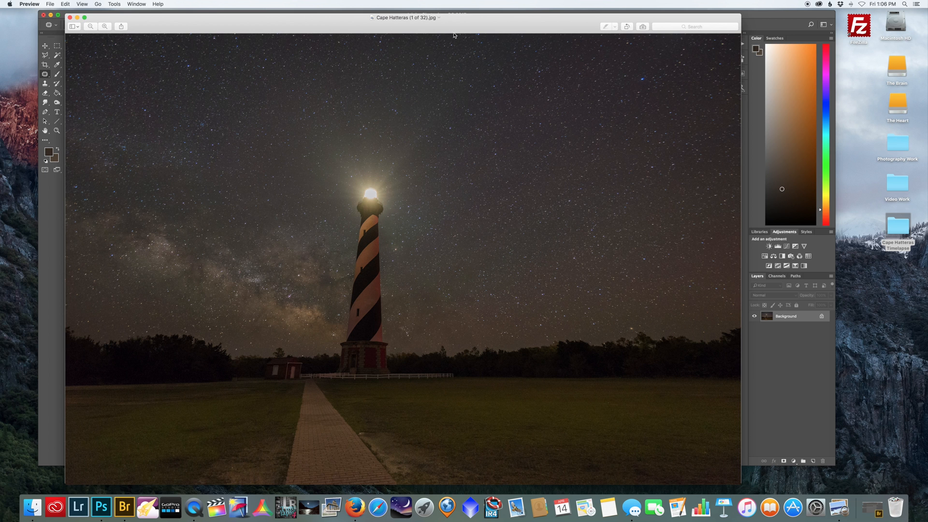
mouse_move(368, 385)
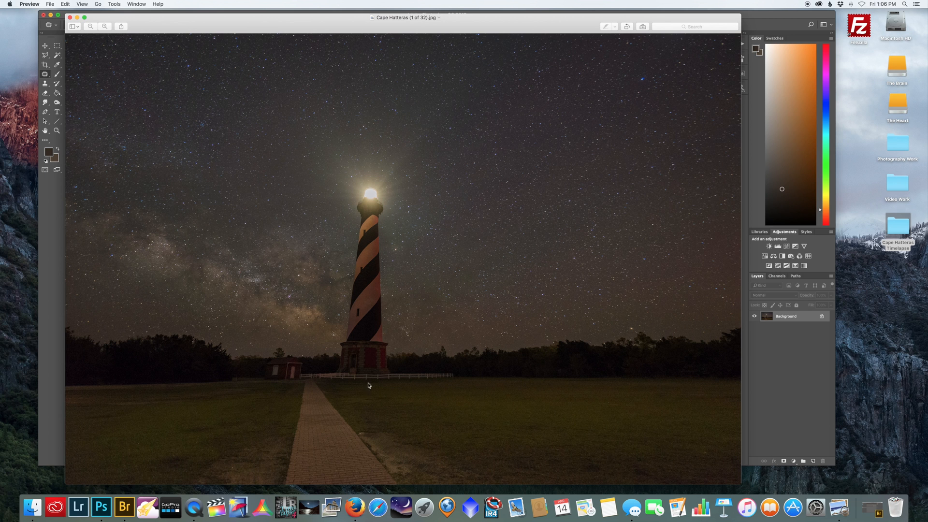
mouse_move(360, 331)
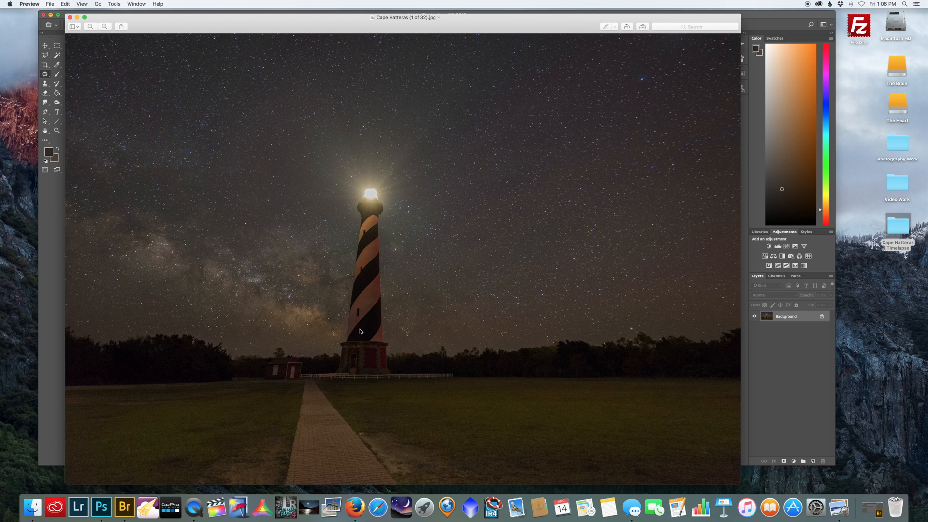
mouse_move(350, 273)
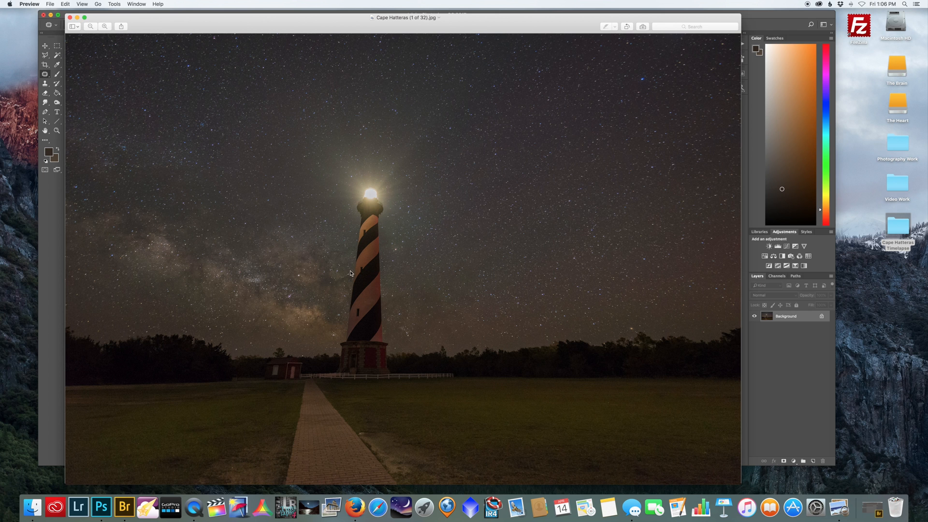
mouse_move(371, 254)
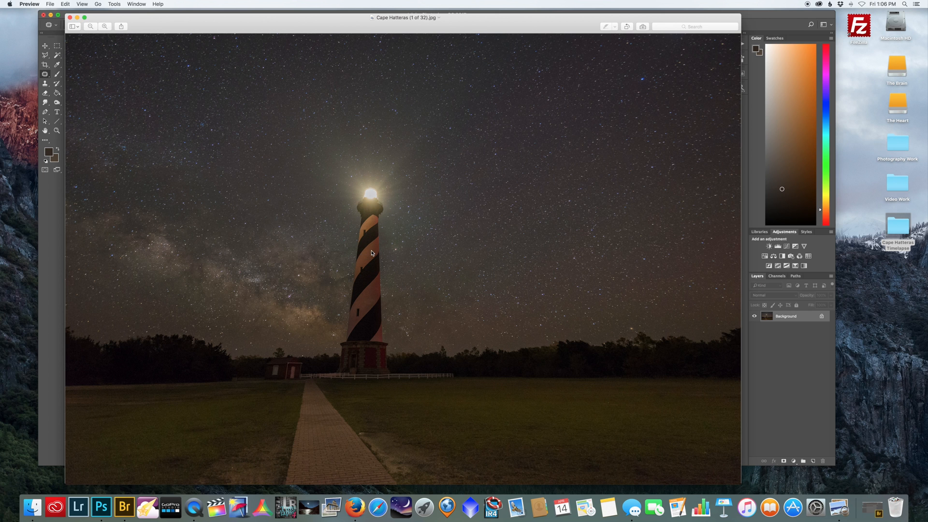
mouse_move(372, 203)
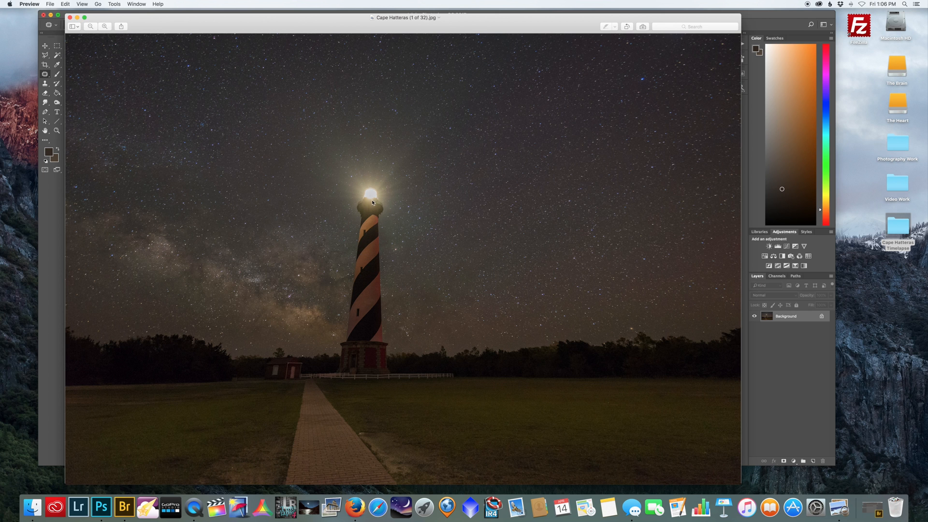
mouse_move(343, 229)
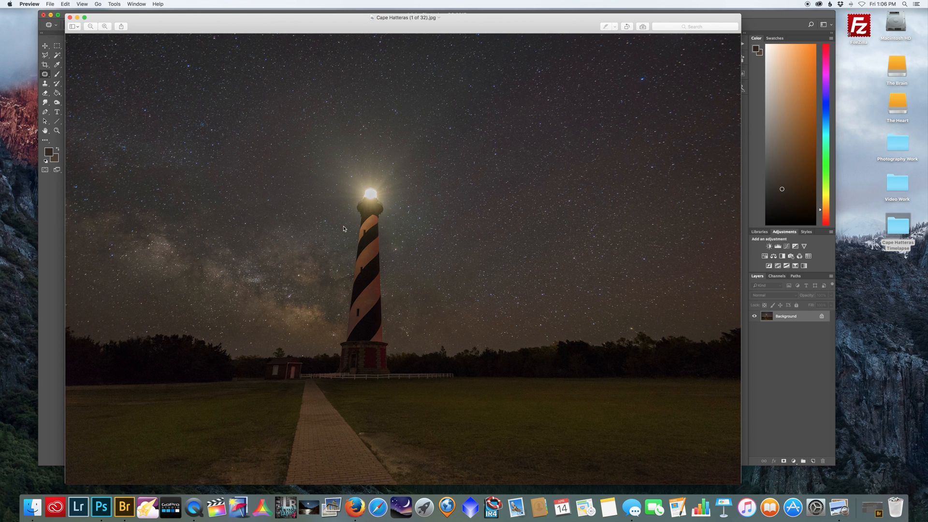
mouse_move(343, 227)
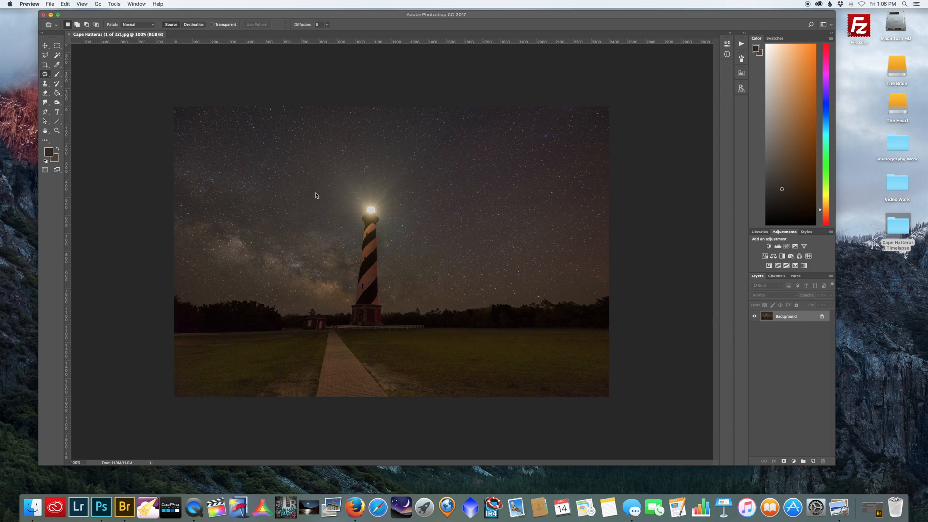
mouse_move(384, 193)
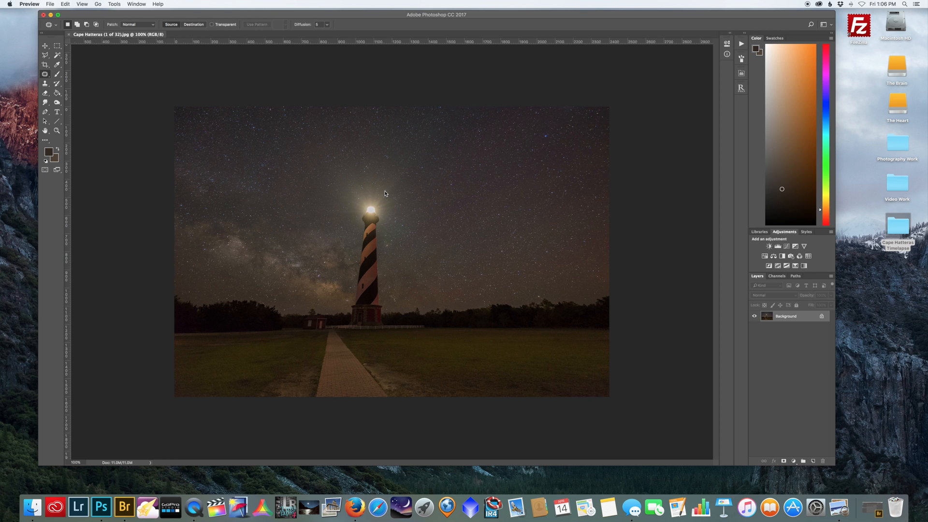
mouse_move(127, 16)
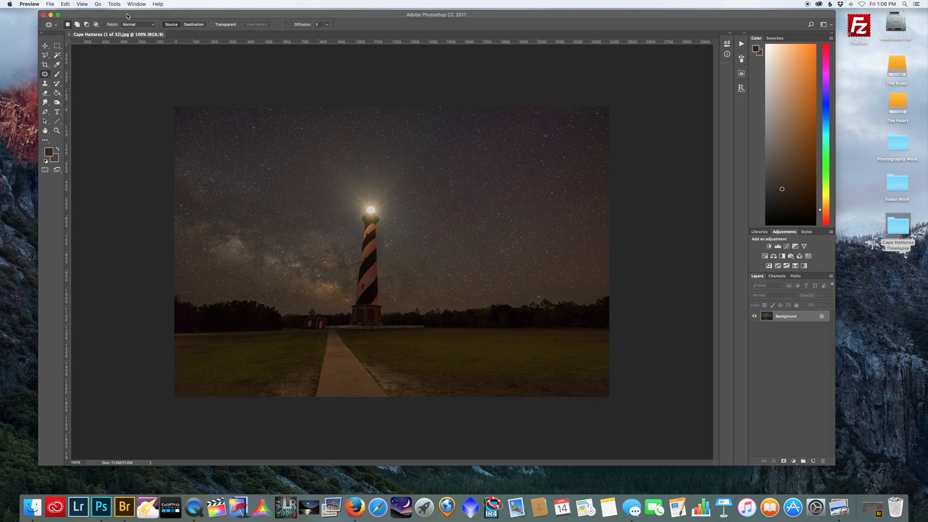
mouse_move(149, 9)
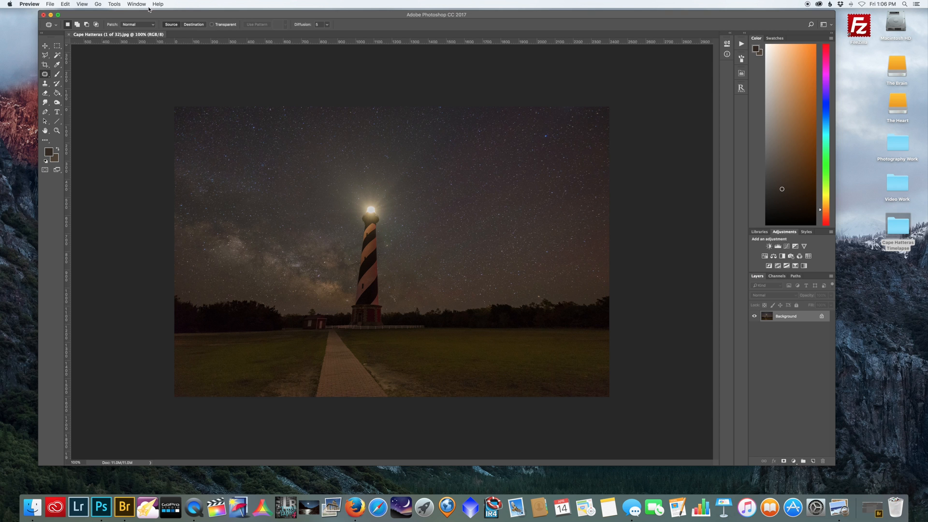
Step: Bring Photoshop forward and show the Actions panel from the Window menu
left_click(158, 5)
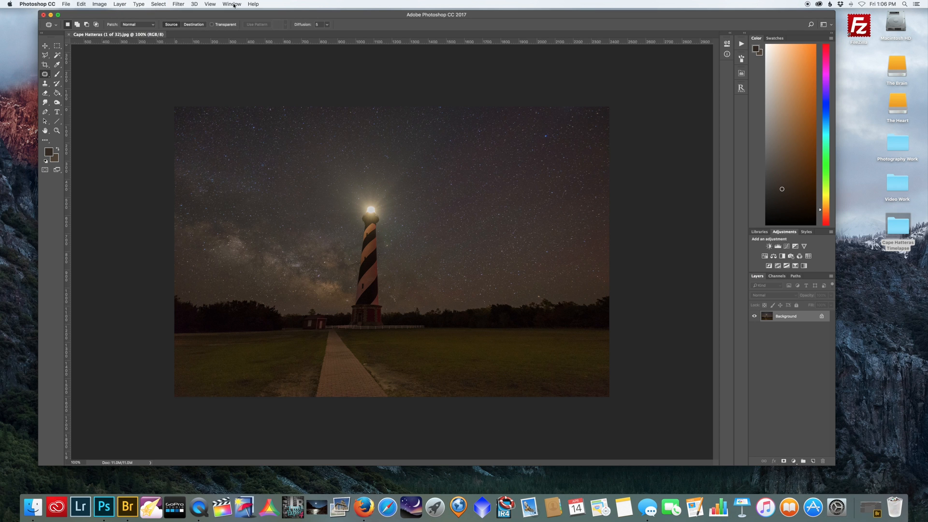
left_click(232, 5)
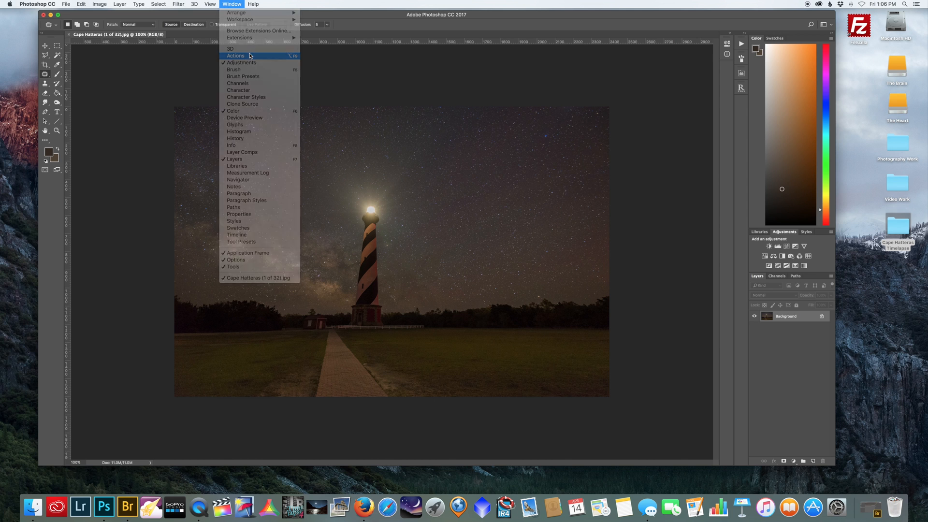
left_click(235, 55)
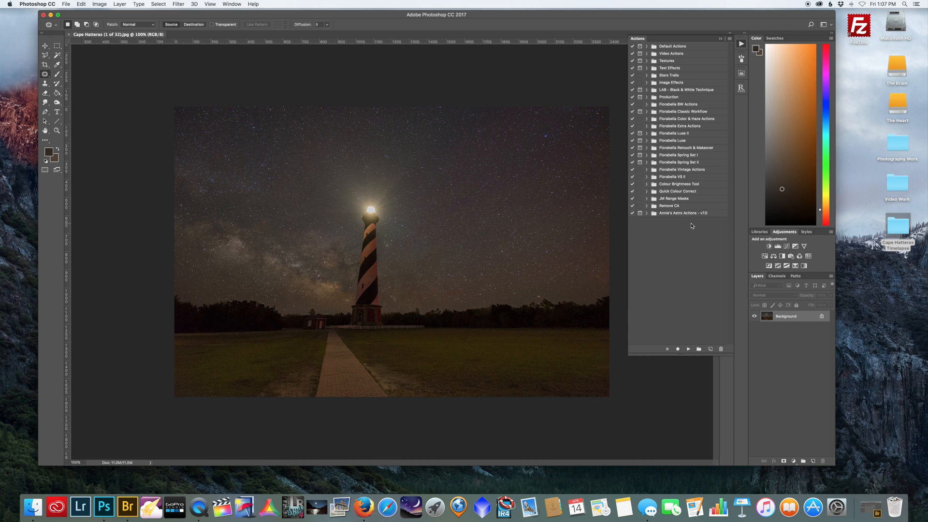
mouse_move(666, 137)
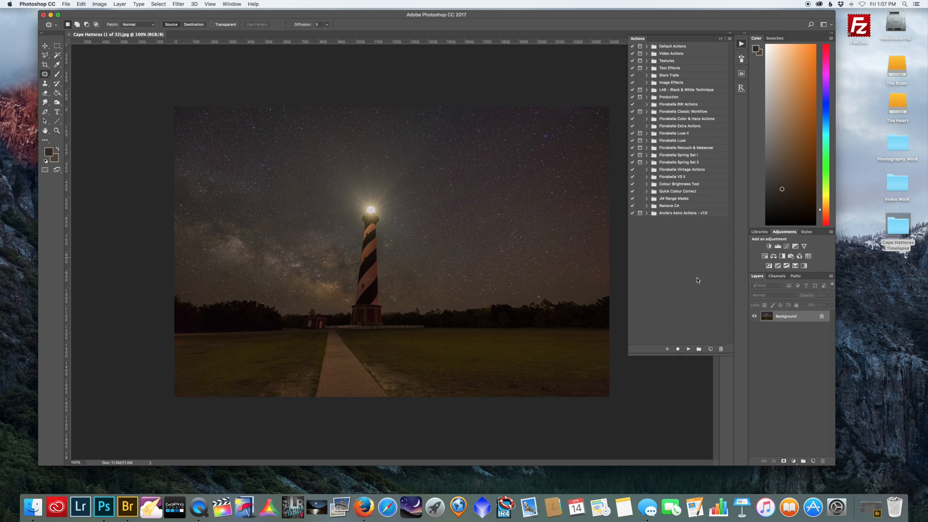
Step: Create a new action set named 'Time Lapse'
left_click(698, 349)
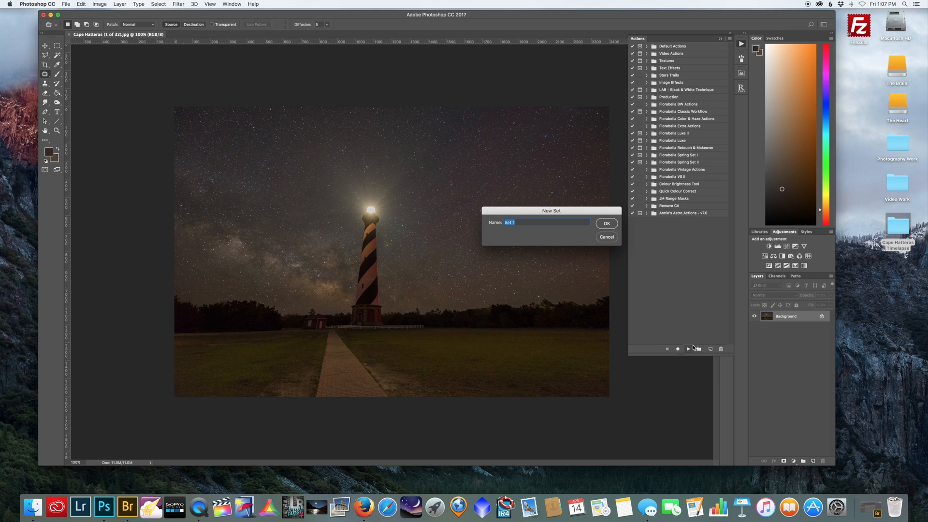
type("Time L")
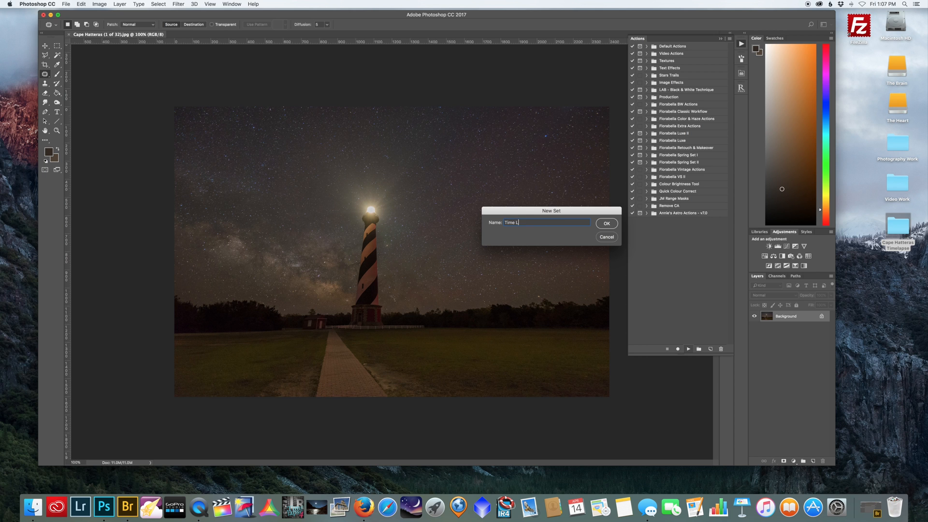
type("apse")
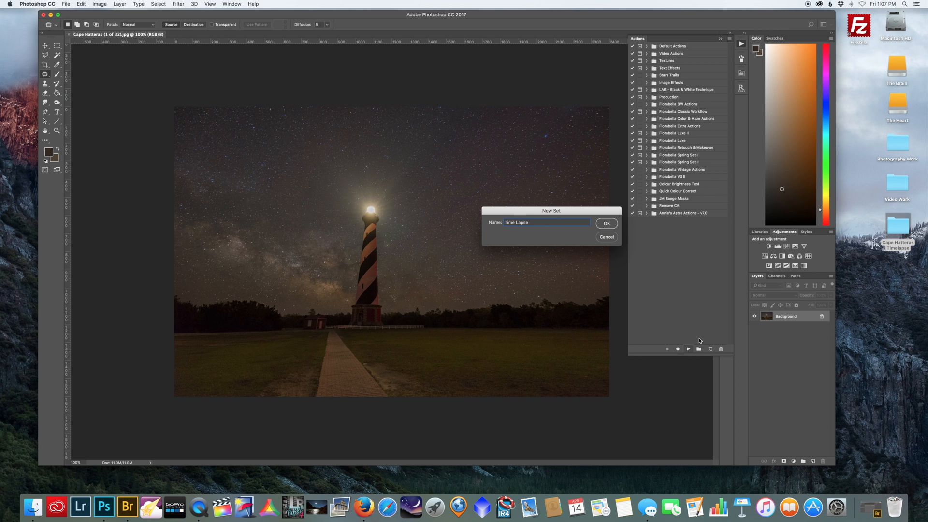
left_click(606, 223)
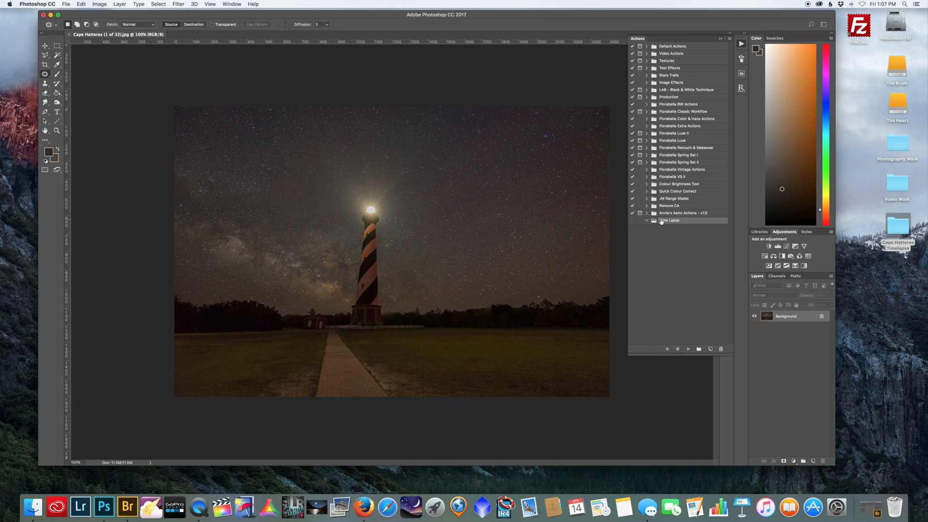
mouse_move(677, 222)
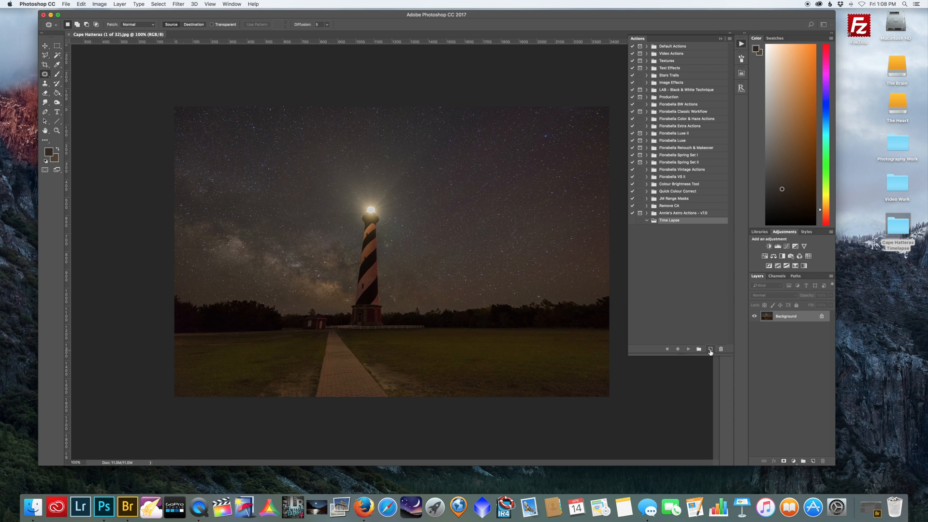
Step: Add a 'Lighthouse Correction' action to the set and start recording
left_click(710, 348)
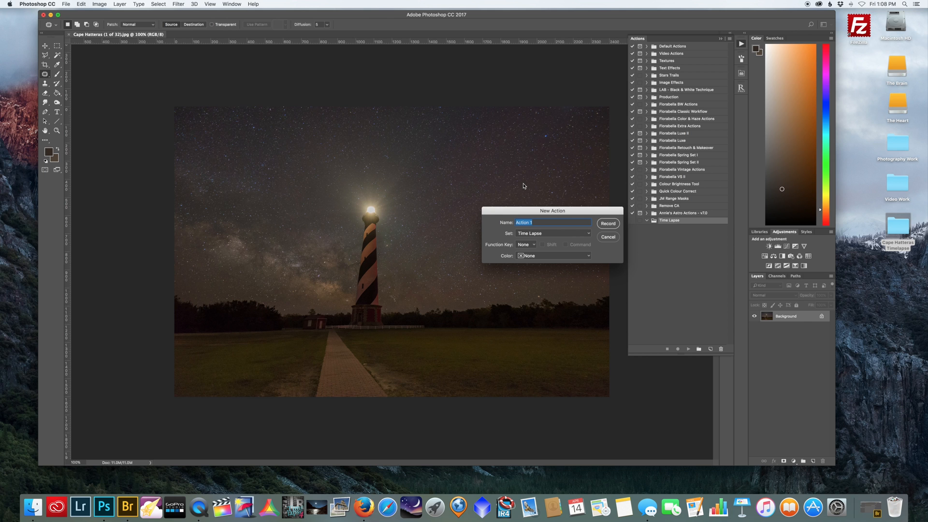
type("Lighthouse Corre")
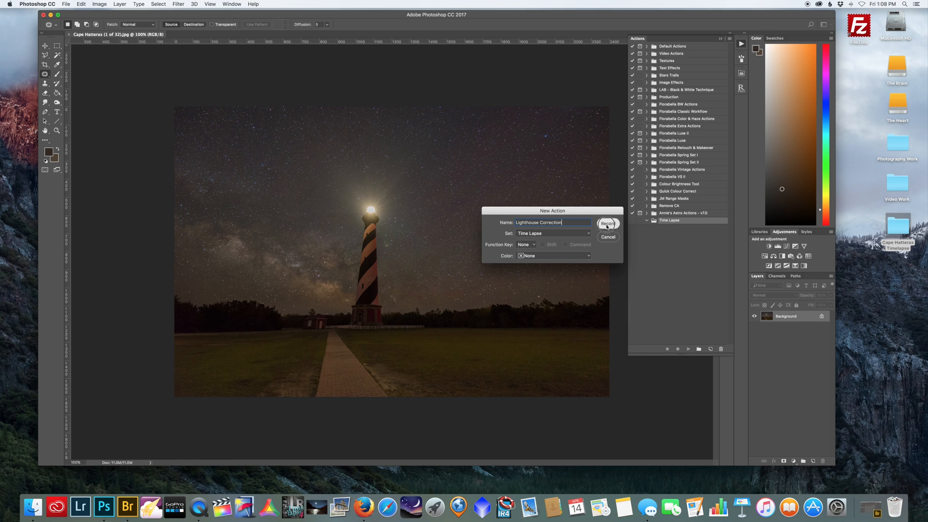
left_click(608, 224)
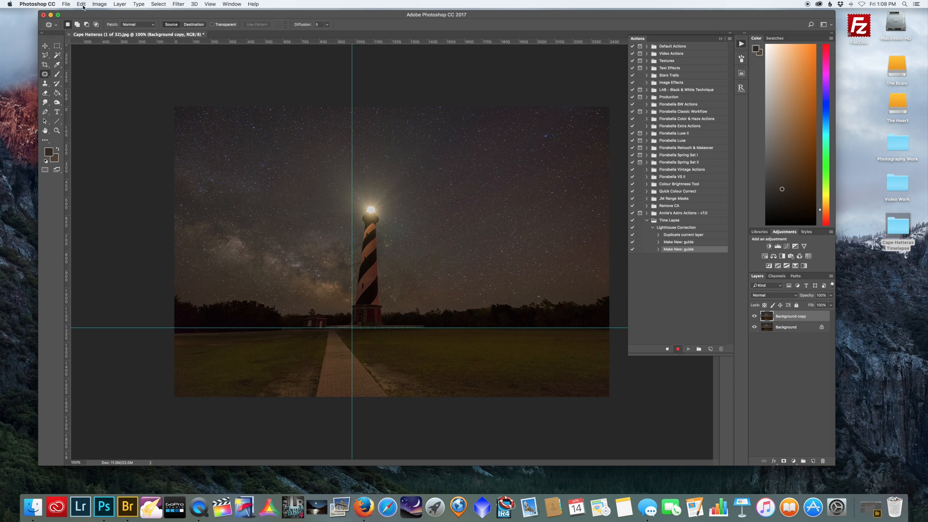
Step: Distort the layer's top-left corner outward until the lighthouse stands vertical
left_click(81, 4)
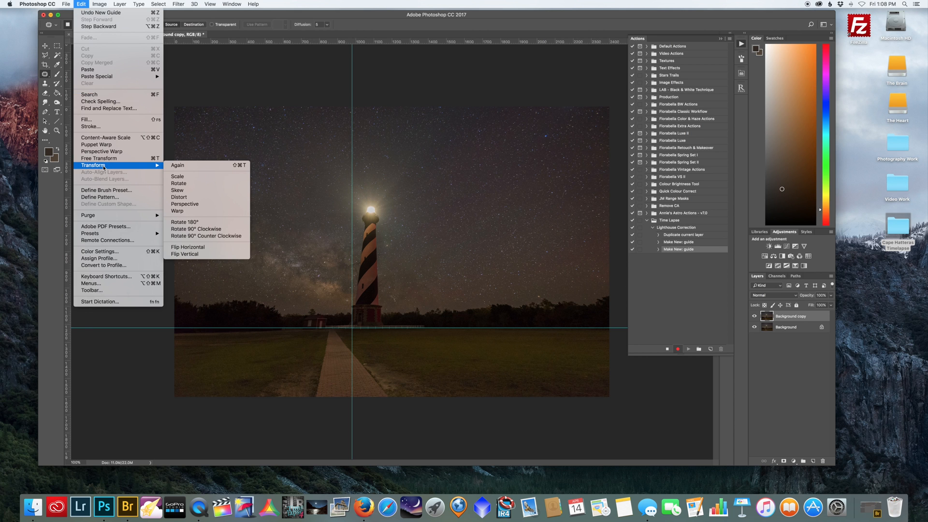
mouse_move(179, 197)
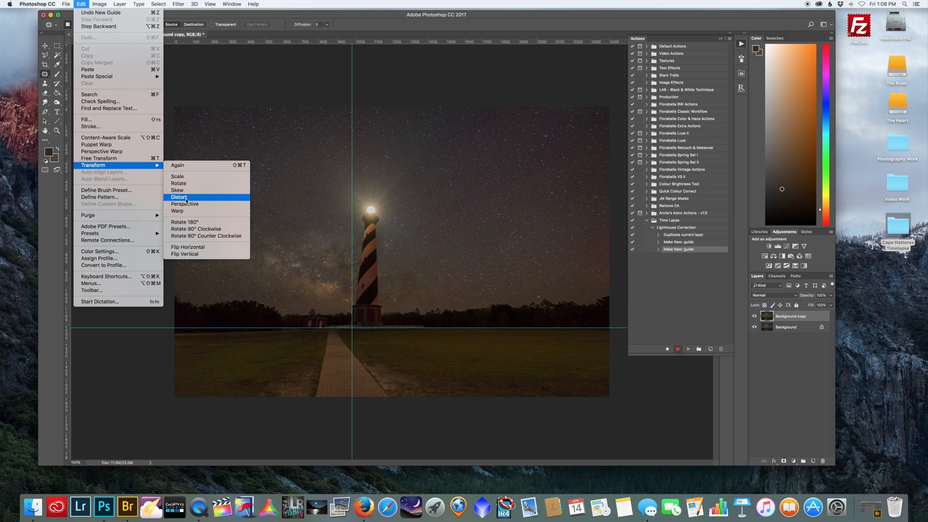
left_click(179, 197)
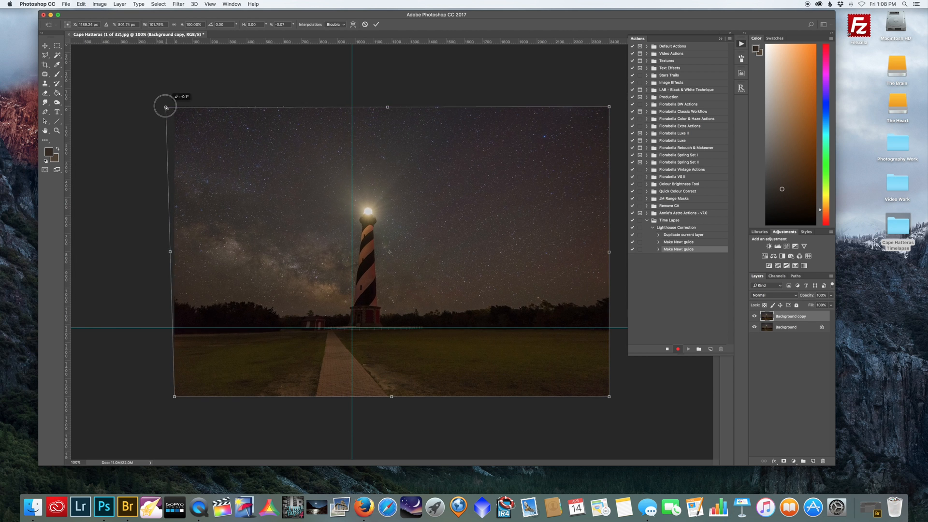
left_click_drag(166, 108, 139, 109)
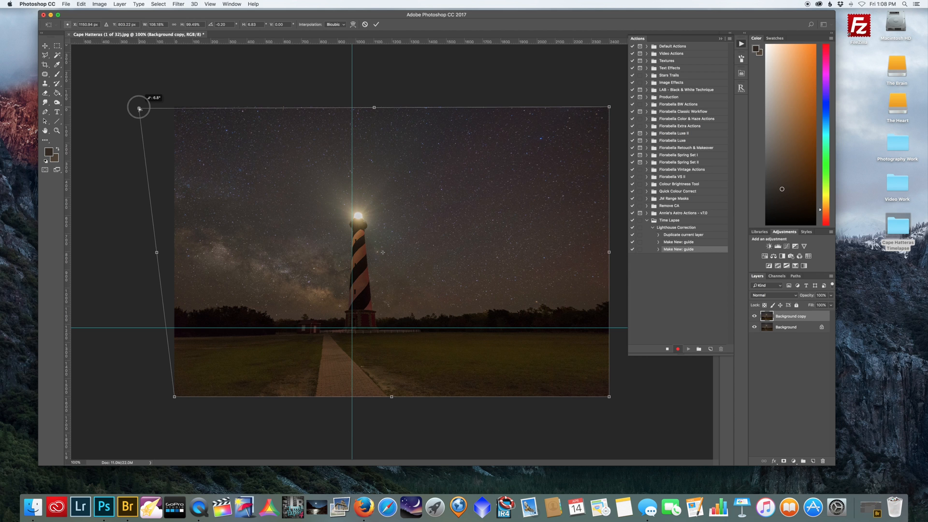
left_click_drag(138, 109, 140, 109)
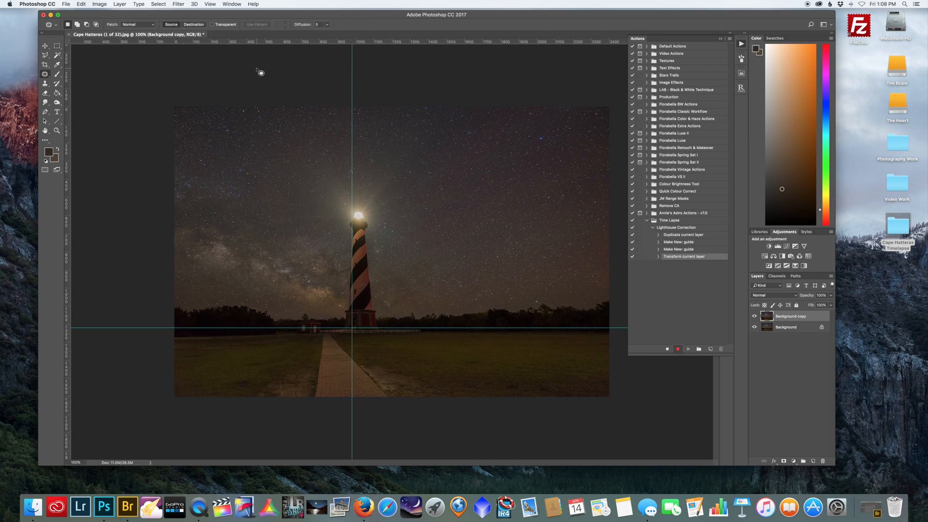
mouse_move(307, 101)
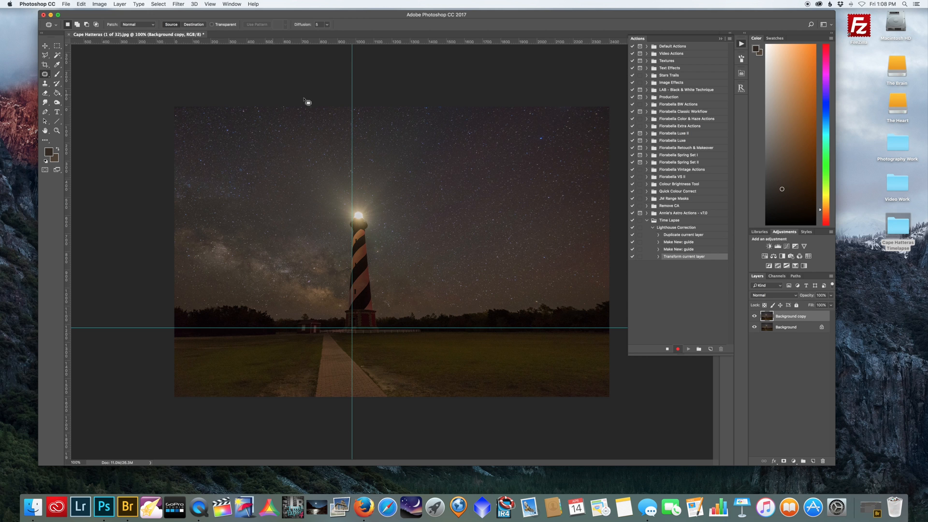
Step: Flatten the image, save it as JPEG with default options, and collapse the Time Lapse set
right_click(790, 316)
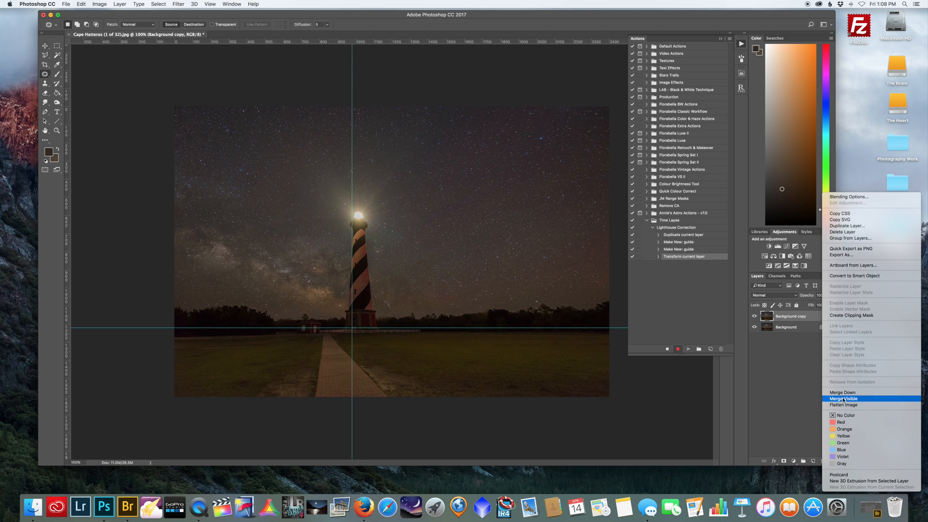
left_click(844, 398)
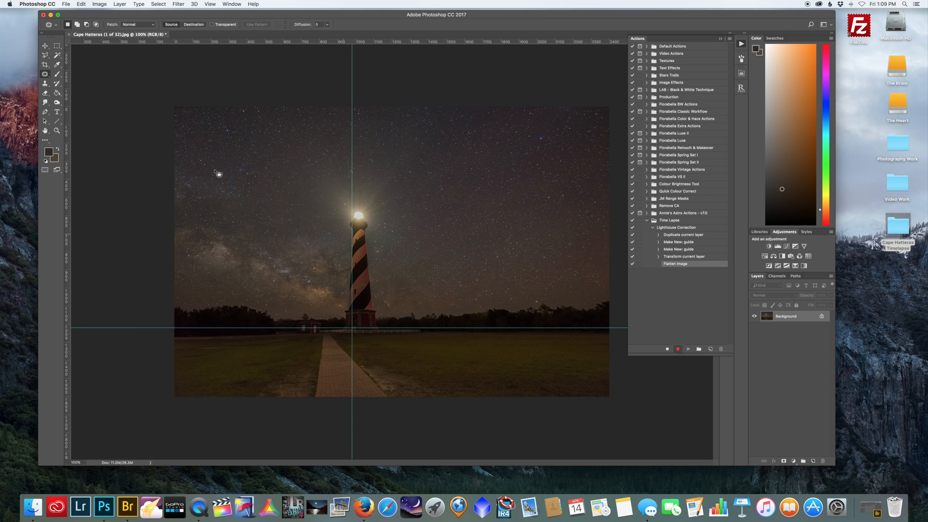
left_click(66, 5)
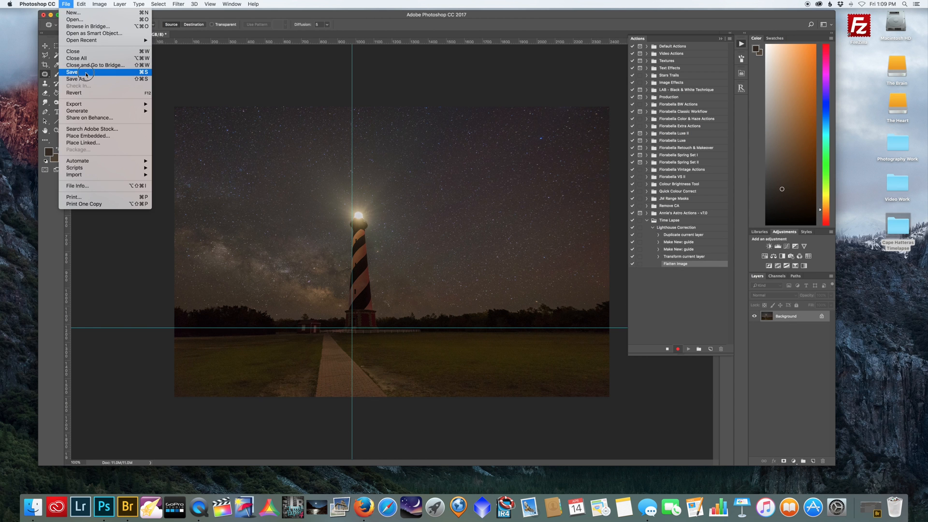
left_click(72, 71)
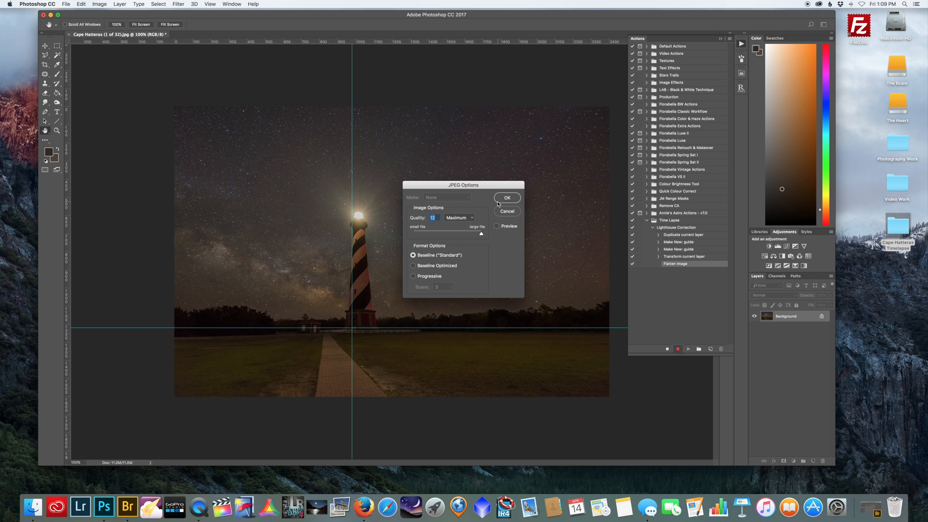
left_click(507, 198)
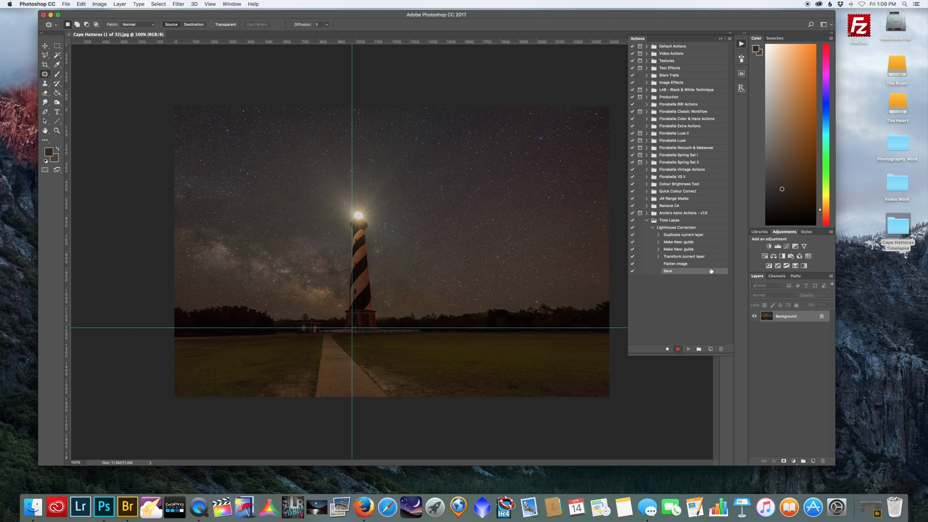
mouse_move(685, 255)
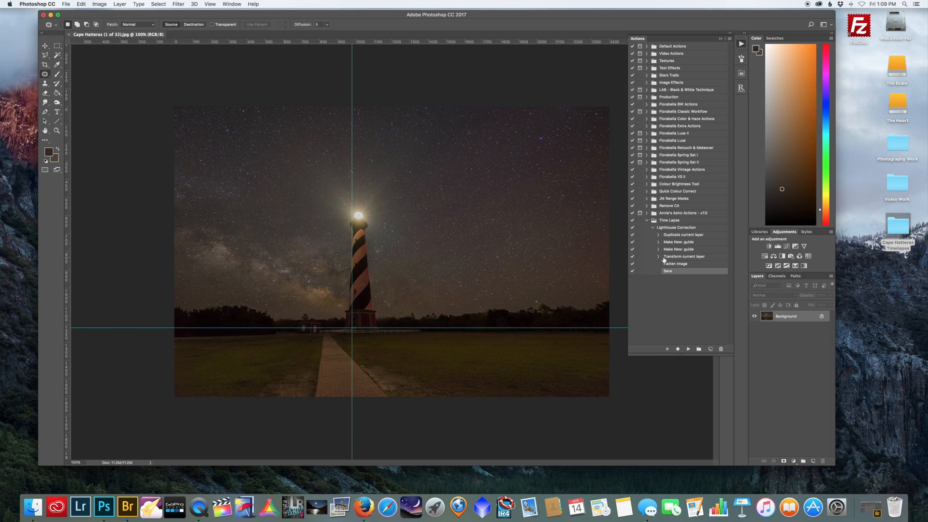
left_click(647, 220)
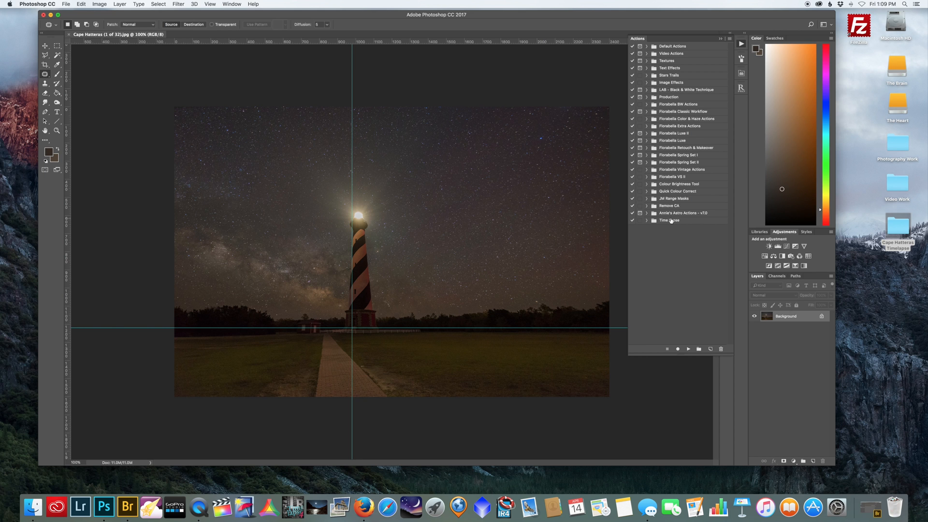
mouse_move(595, 229)
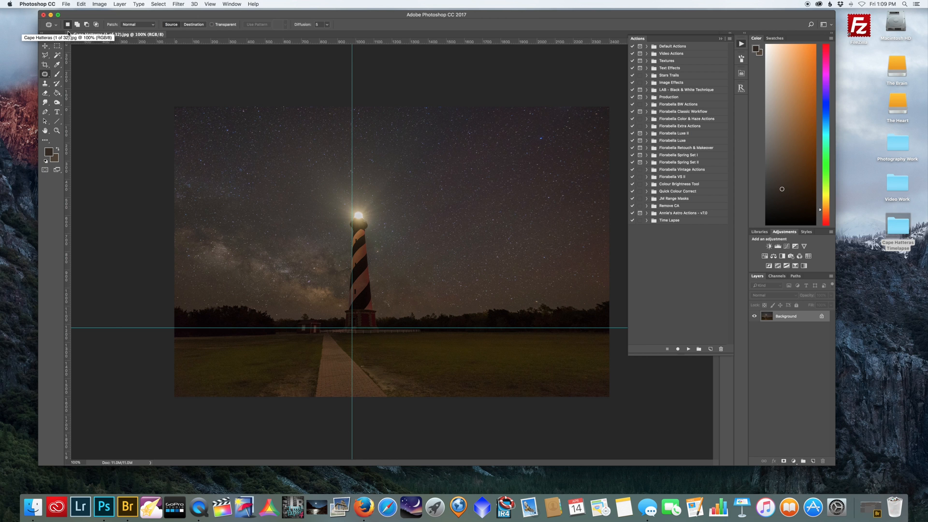
mouse_move(659, 226)
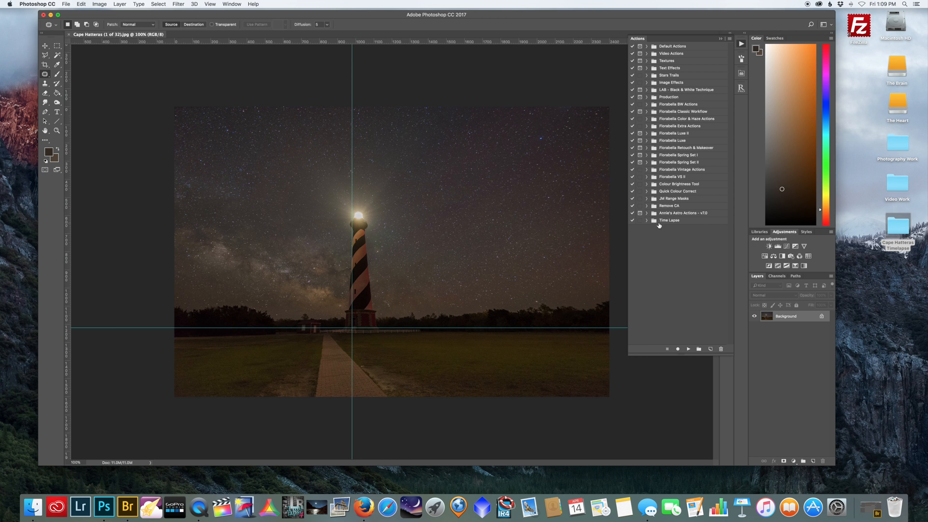
mouse_move(655, 235)
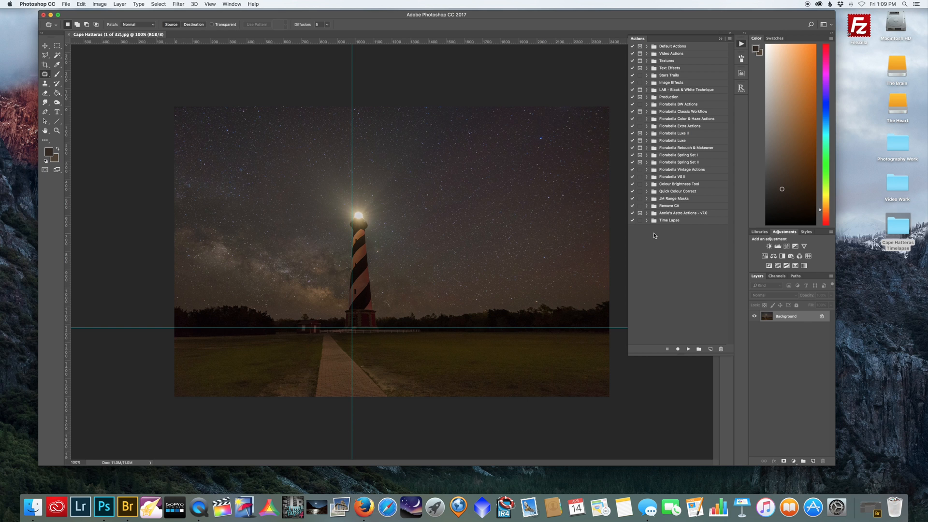
mouse_move(669, 224)
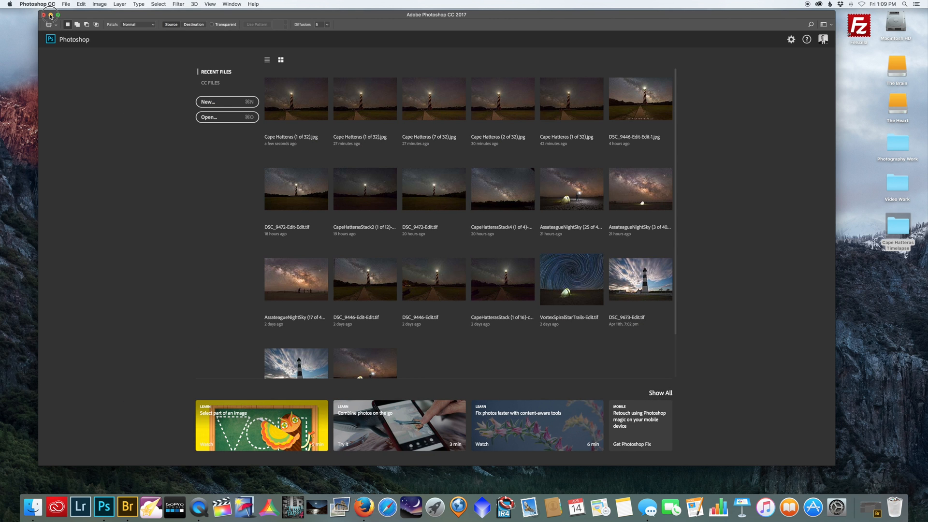
Step: Switch over to the Adobe Bridge image browser
left_click(50, 15)
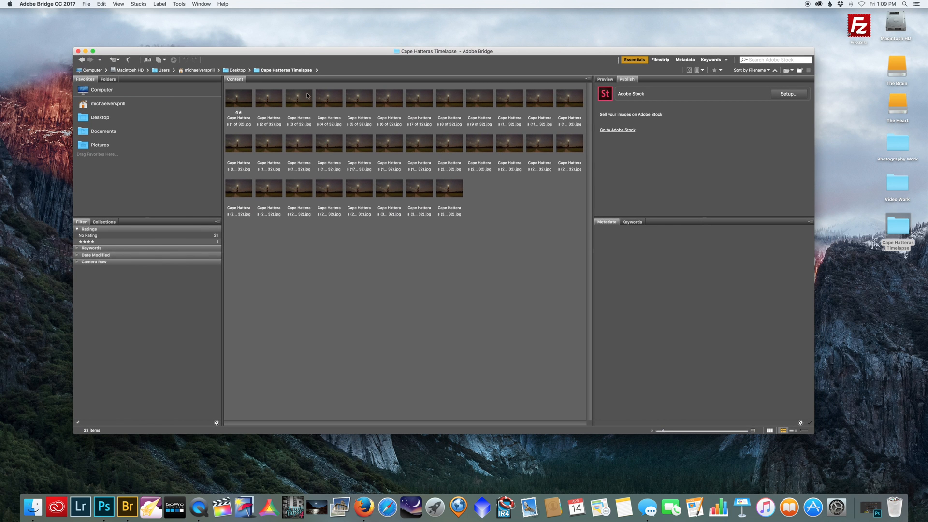
mouse_move(440, 188)
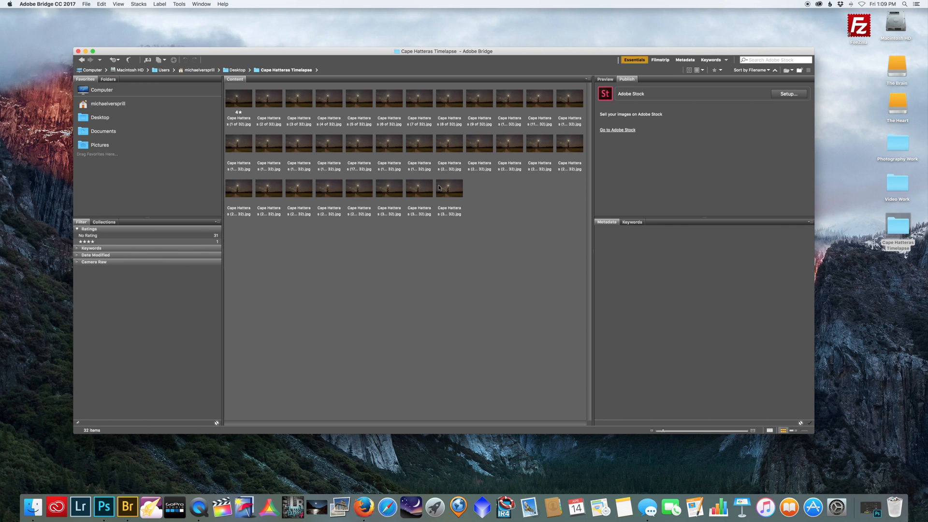
mouse_move(401, 131)
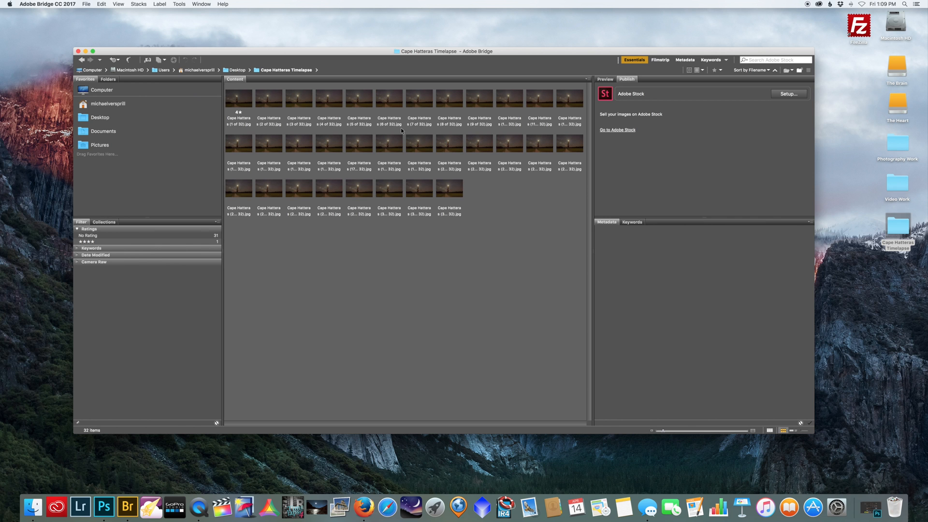
mouse_move(470, 131)
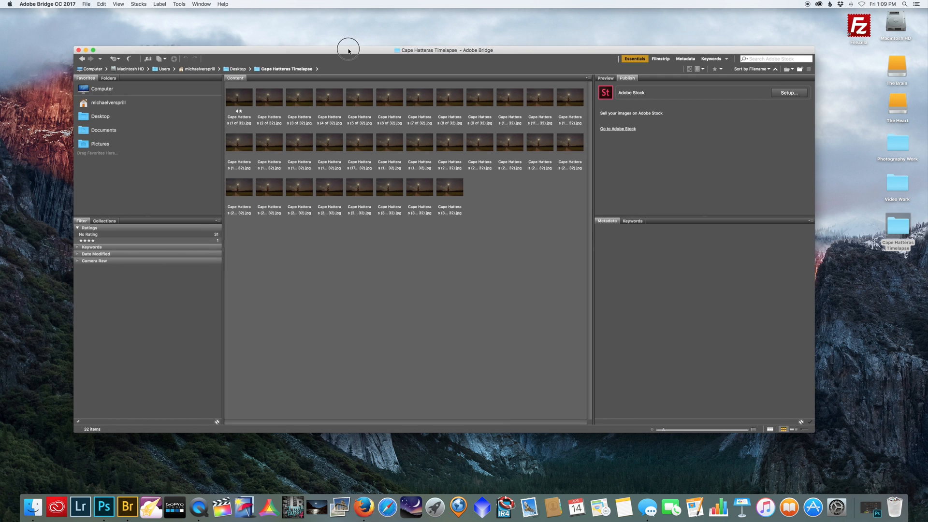
Step: Focus the Bridge window and select the remaining Cape Hatteras frames with Cmd+A
left_click(239, 98)
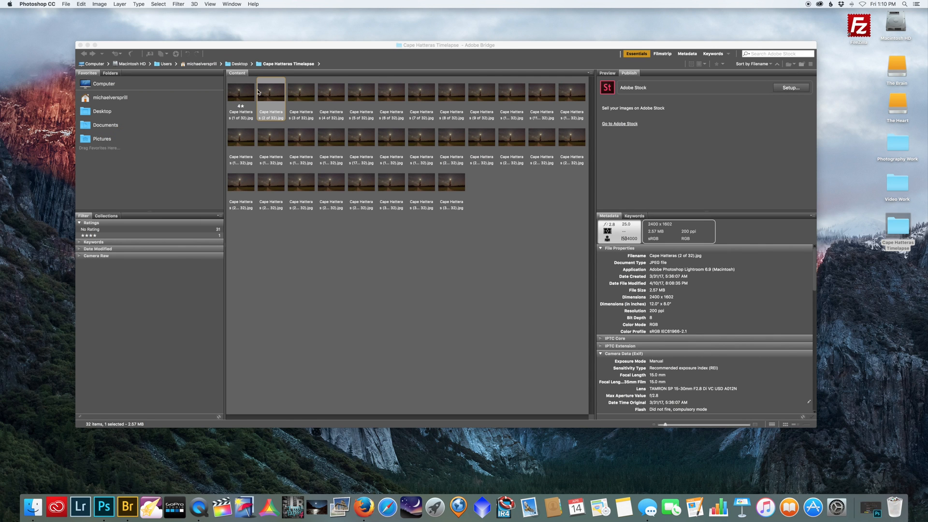
mouse_move(245, 95)
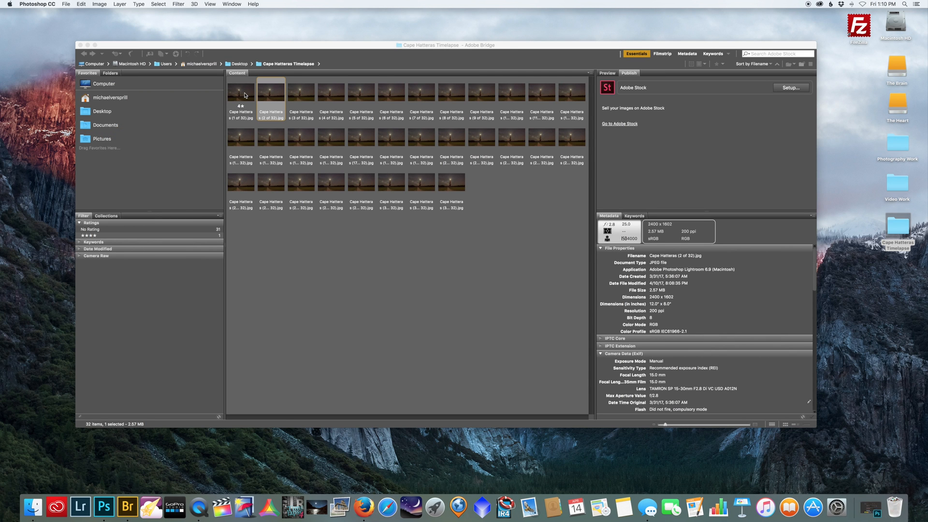
mouse_move(289, 90)
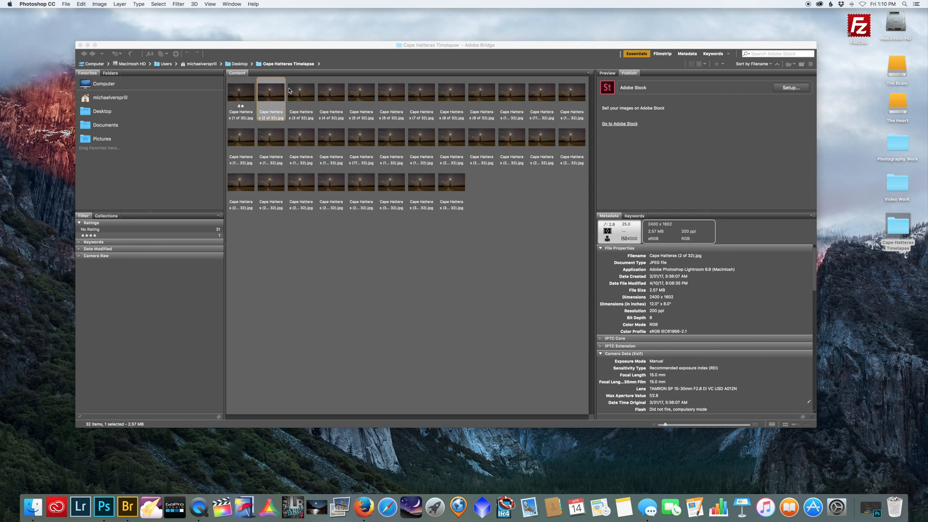
key("cmd+a")
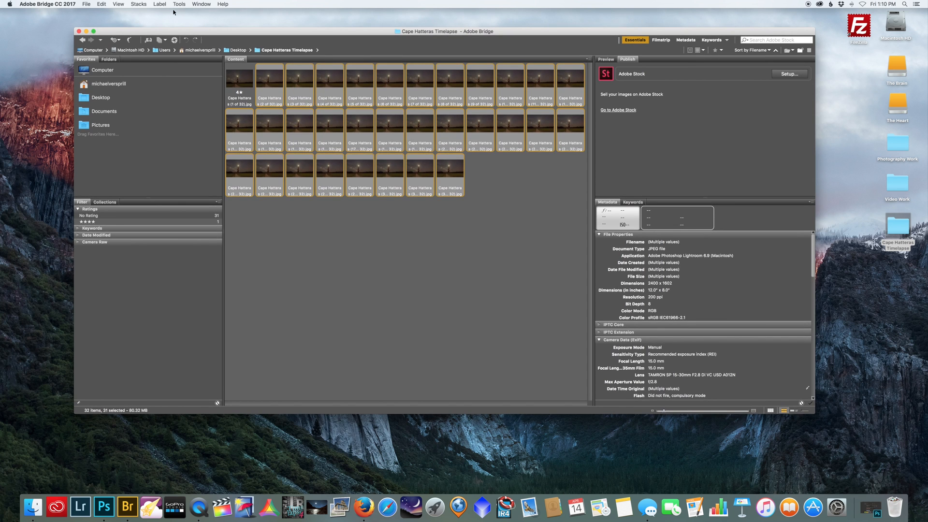
Step: Launch Tools > Photoshop > Batch on the selected photos, queueing it while Photoshop is busy
left_click(179, 5)
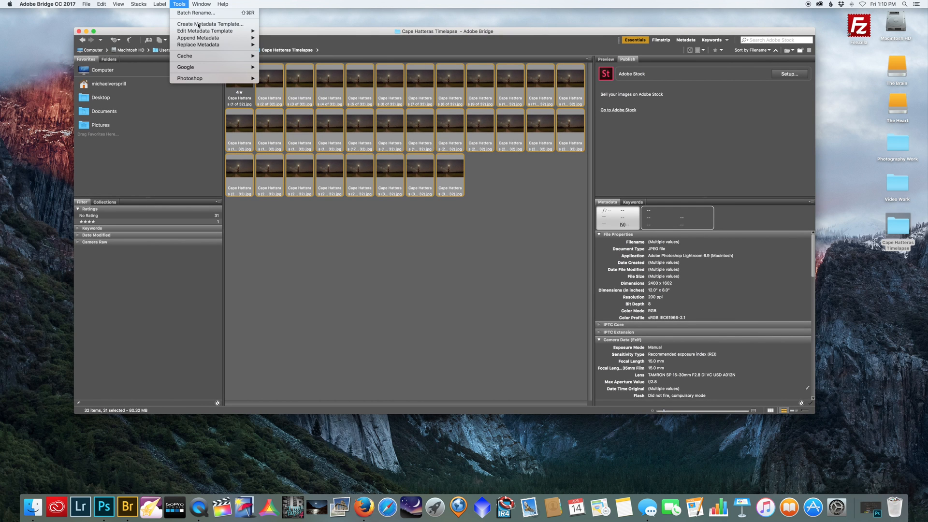
mouse_move(190, 79)
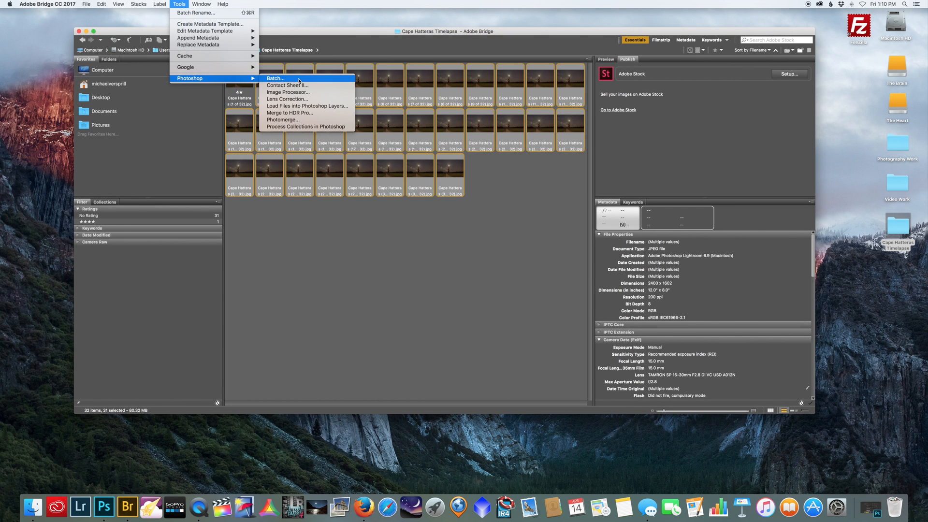
left_click(275, 78)
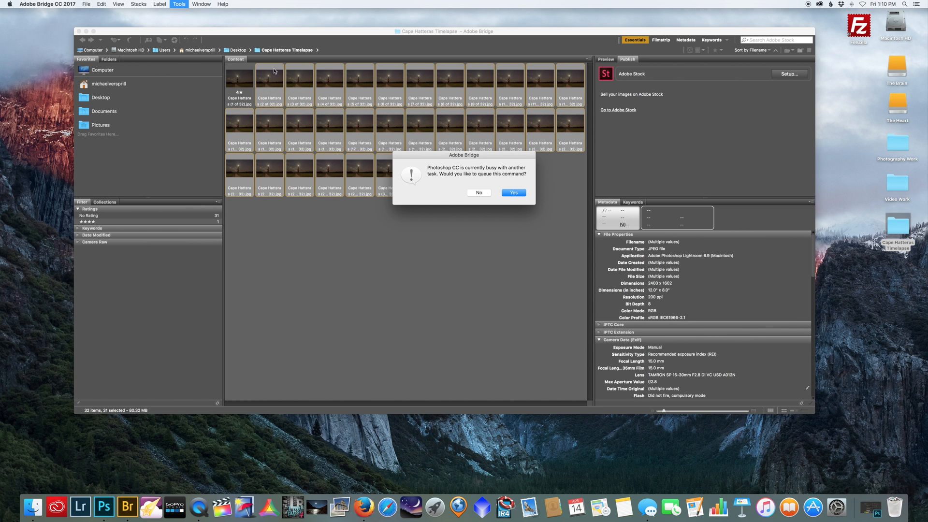
left_click(514, 192)
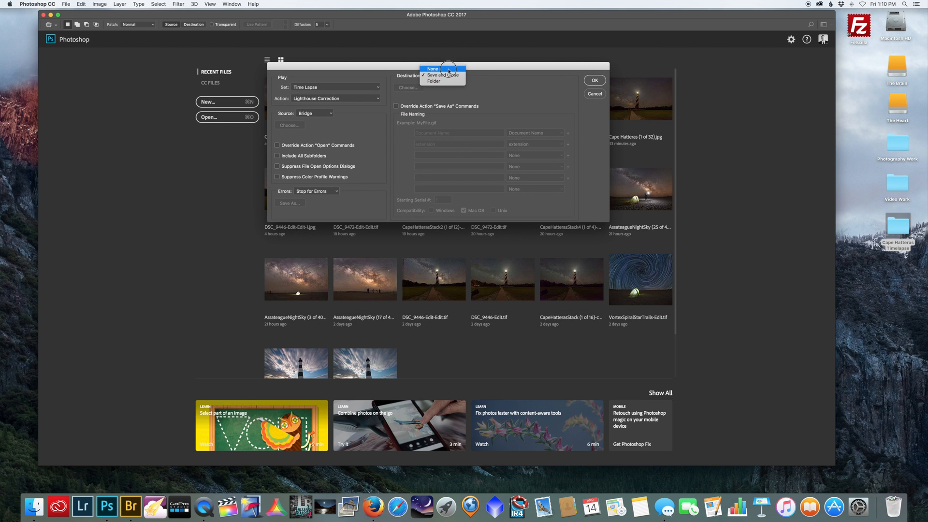
Step: Set the batch destination to Save and Close, keeping Lighthouse Correction as the action
left_click(432, 69)
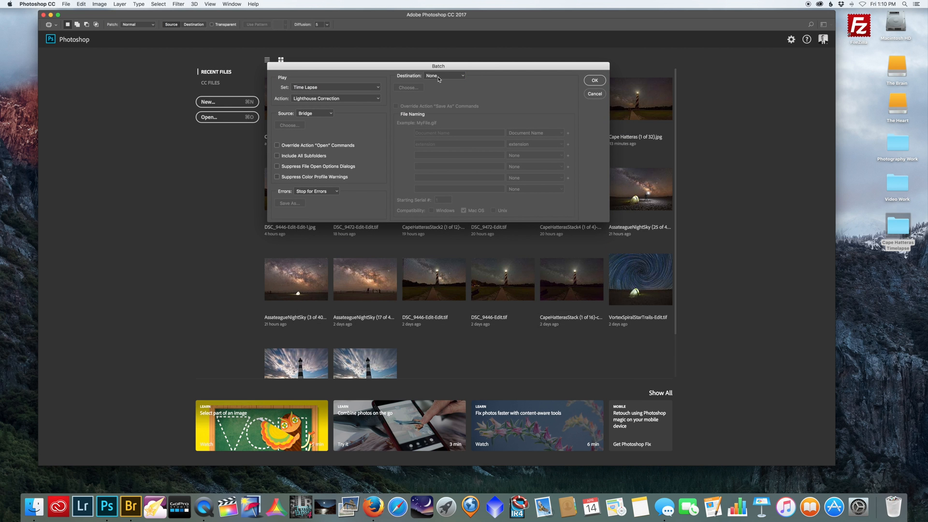
left_click(444, 75)
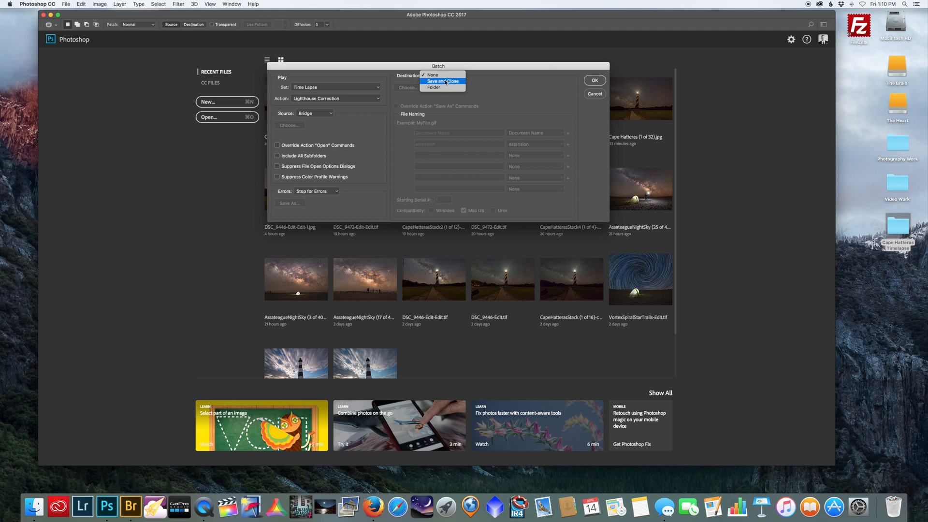
left_click(442, 81)
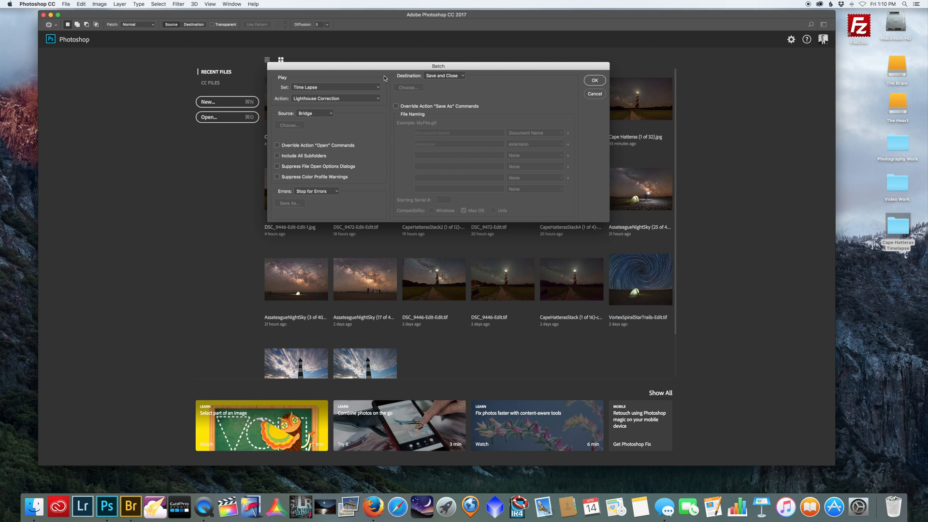
mouse_move(634, 50)
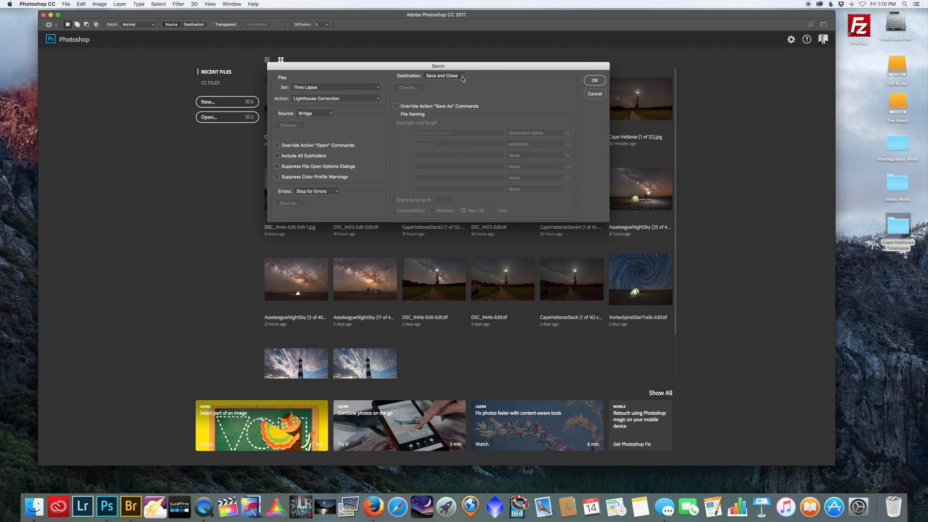
mouse_move(443, 76)
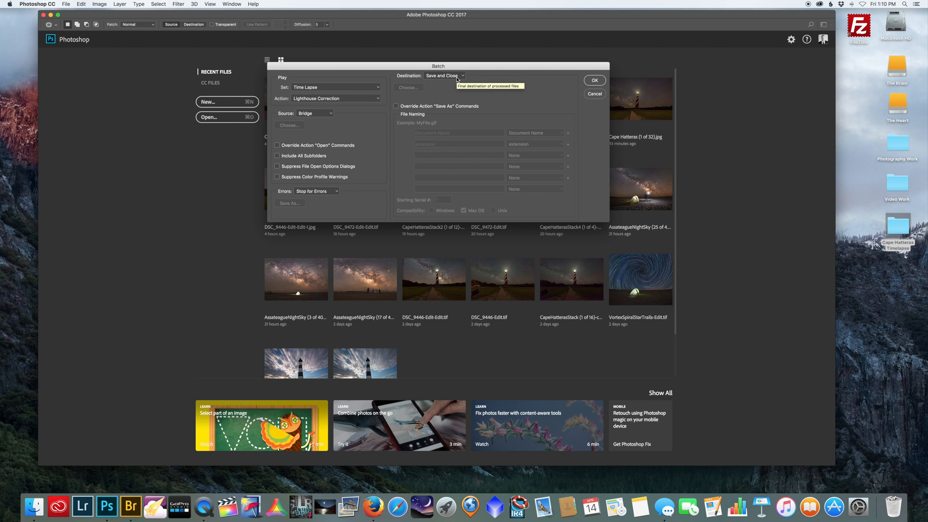
mouse_move(285, 99)
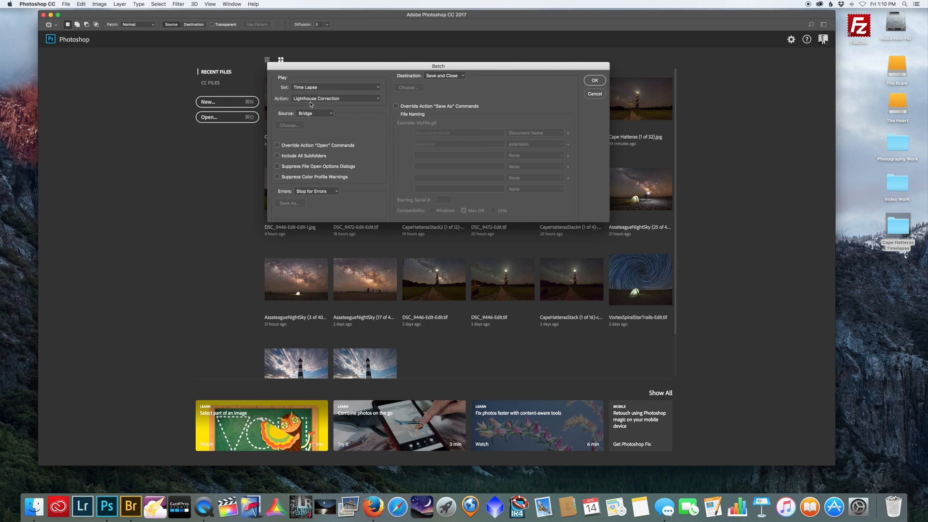
left_click(335, 98)
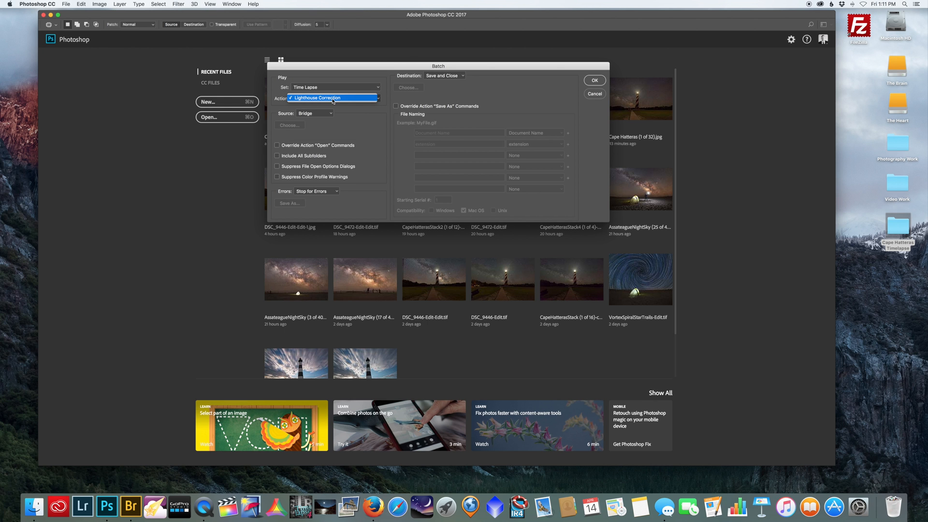
left_click(332, 98)
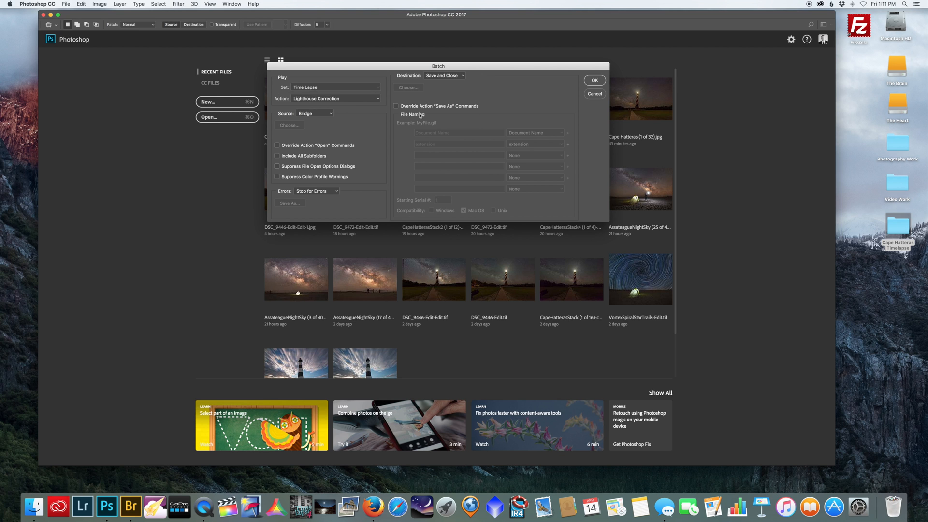
mouse_move(440, 110)
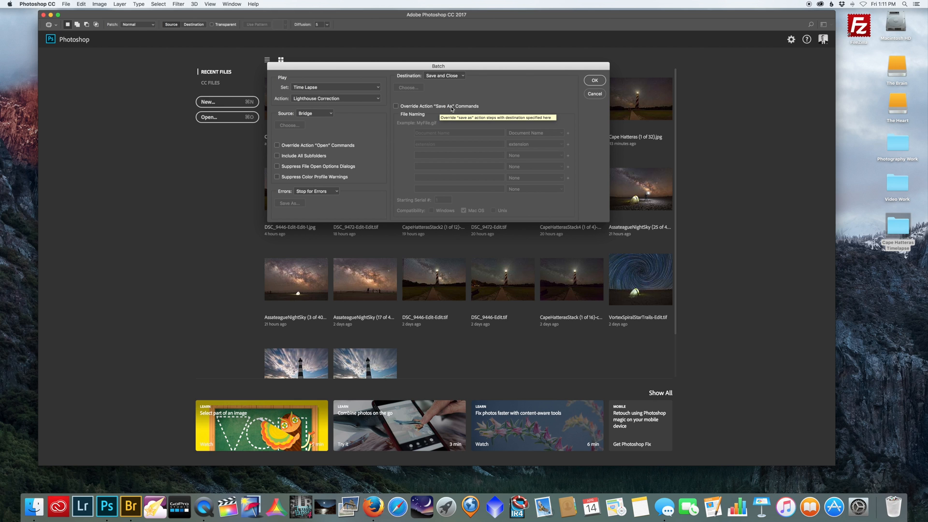
mouse_move(437, 113)
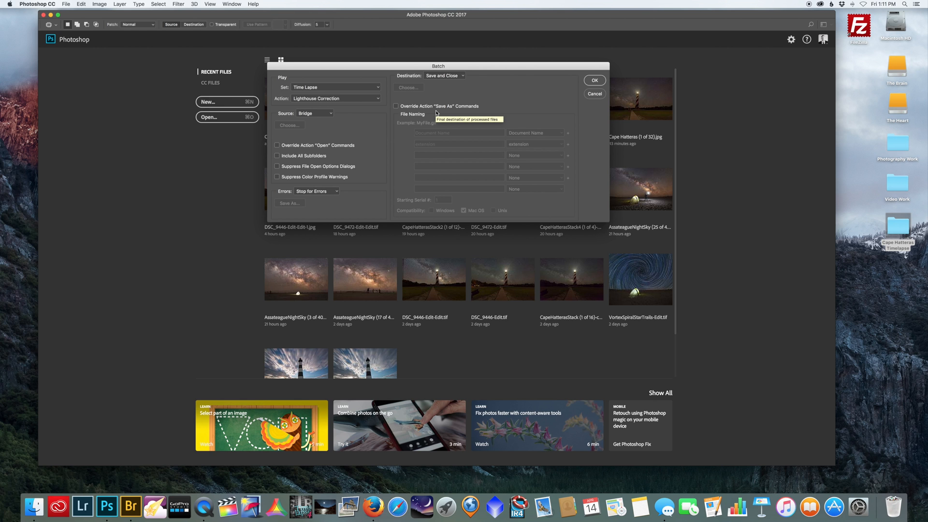
mouse_move(435, 114)
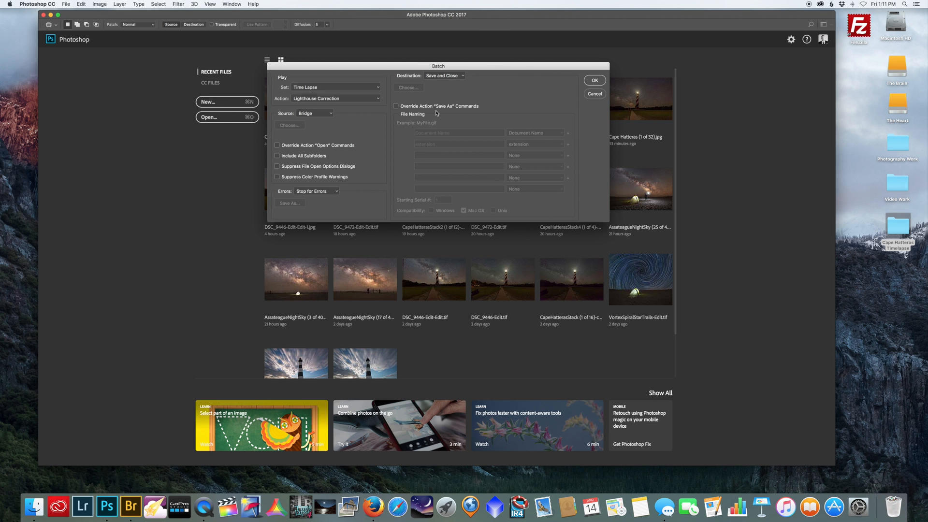
mouse_move(457, 103)
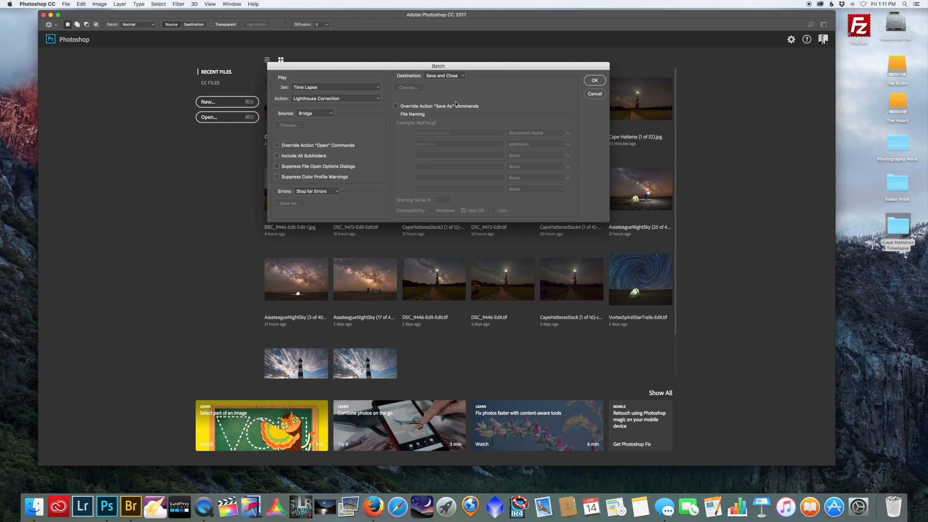
mouse_move(467, 100)
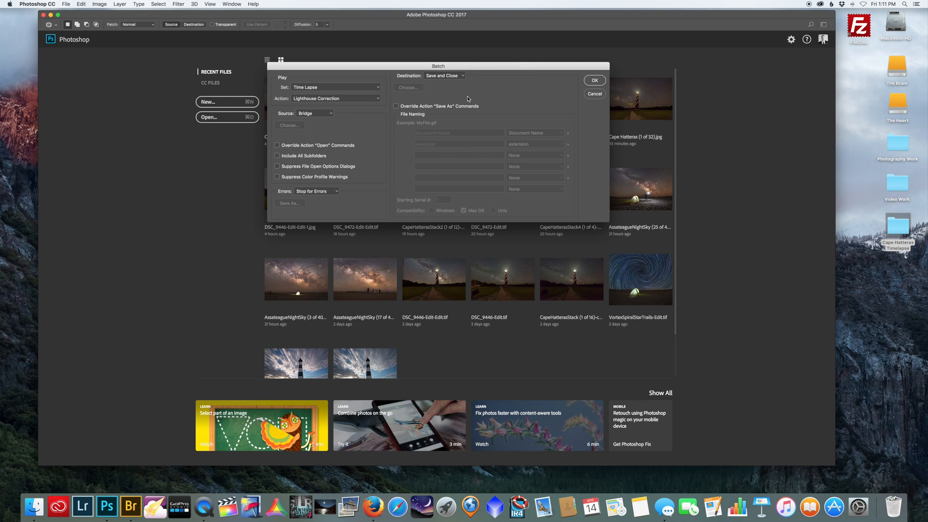
mouse_move(469, 98)
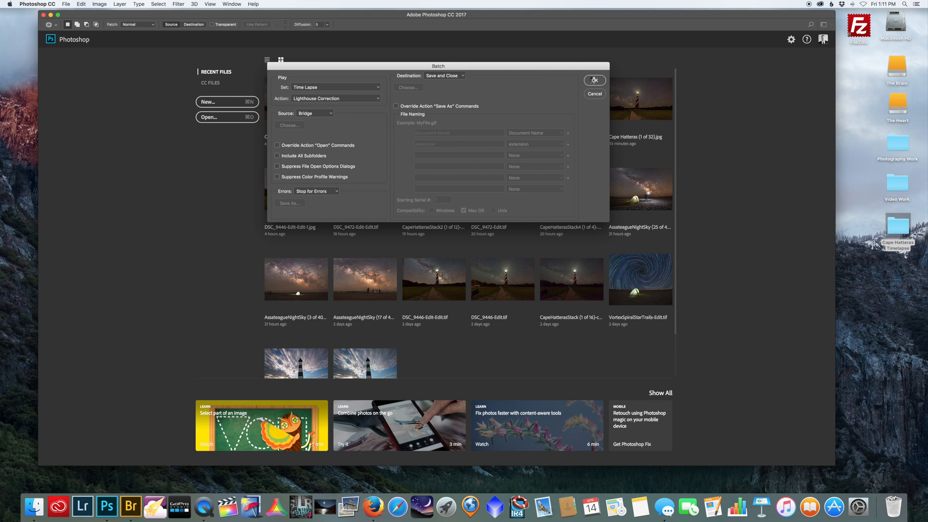
Step: Run the Lighthouse Correction batch, then switch back to Bridge
left_click(594, 79)
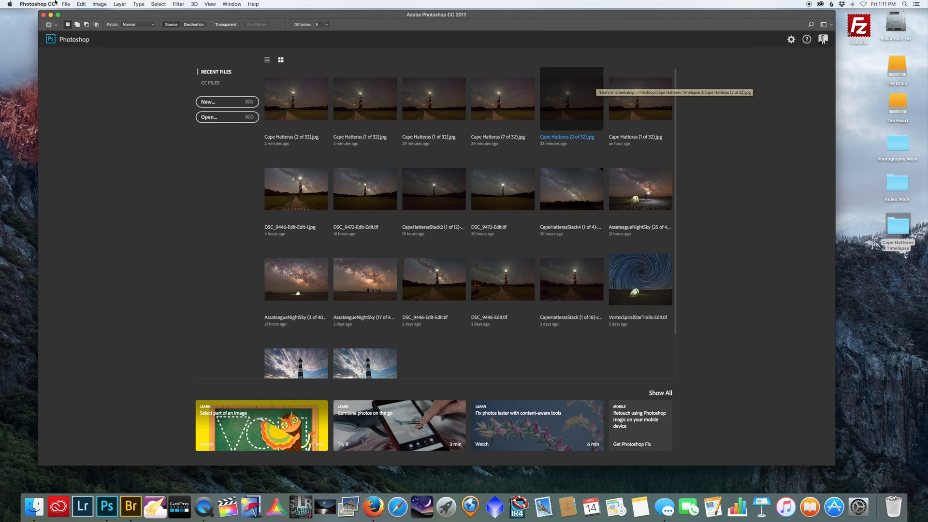
left_click(37, 4)
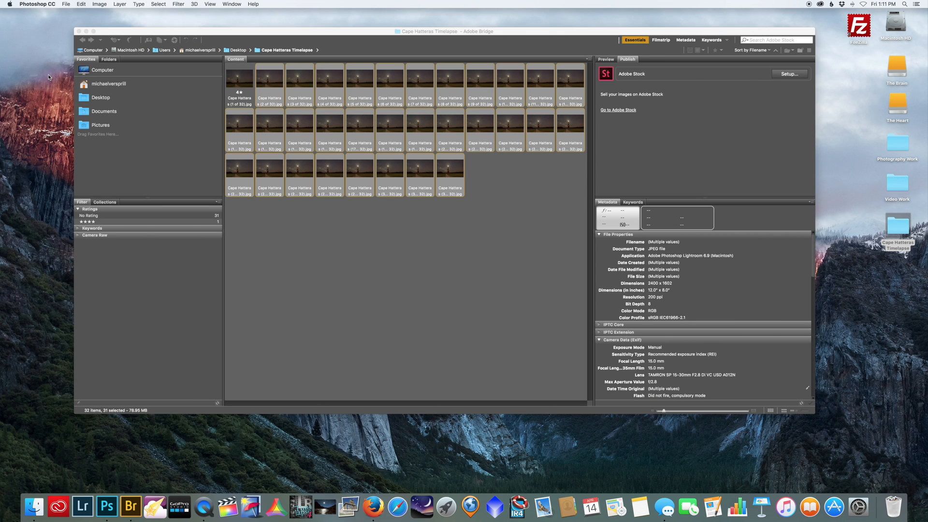
Step: Hide Bridge, open the Cape Hatteras Timelapse folder, and preview the first and last corrected frames
left_click(37, 5)
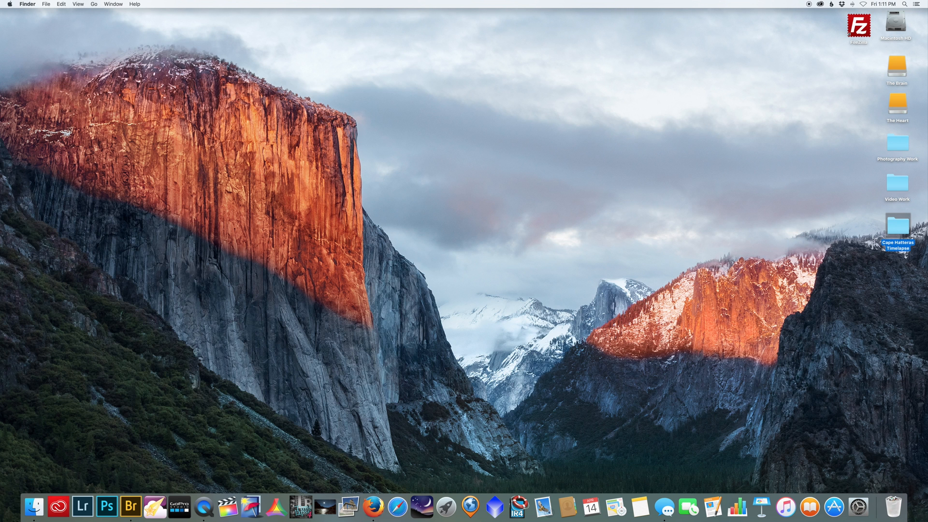
double_click(898, 226)
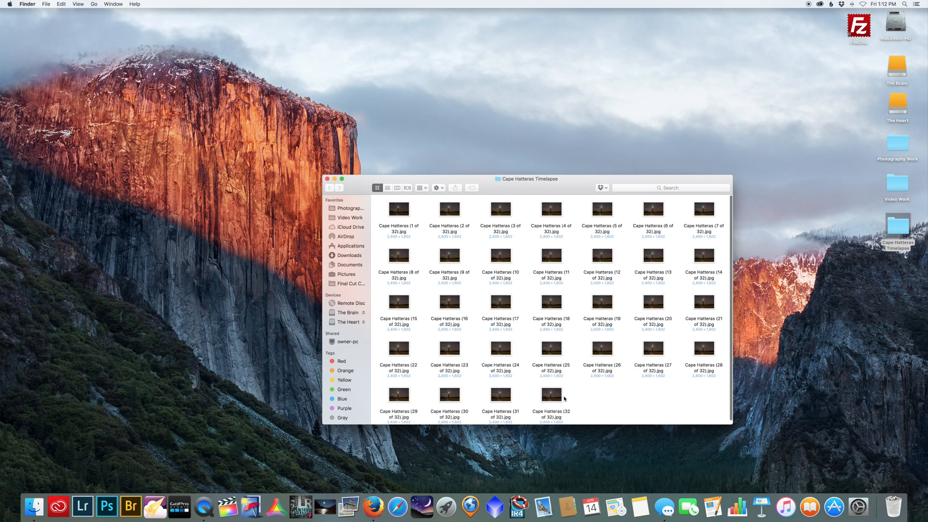
double_click(399, 209)
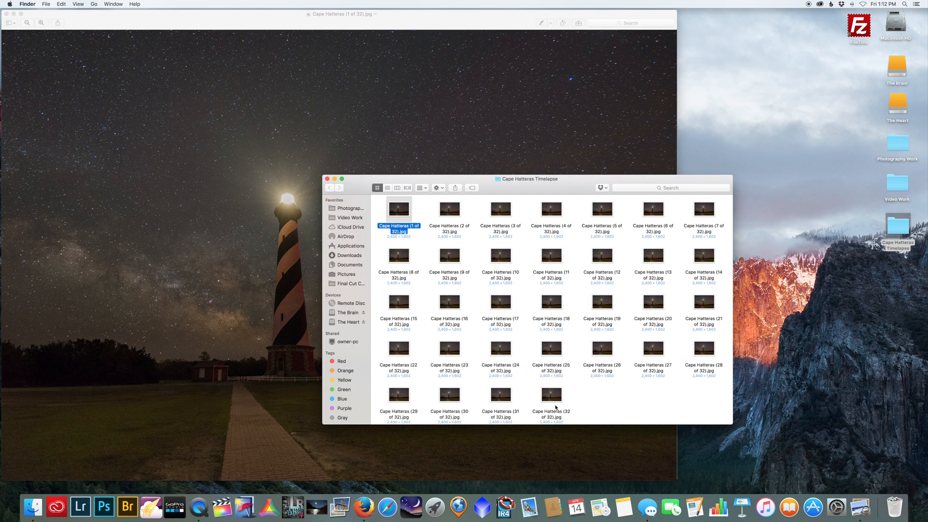
double_click(398, 208)
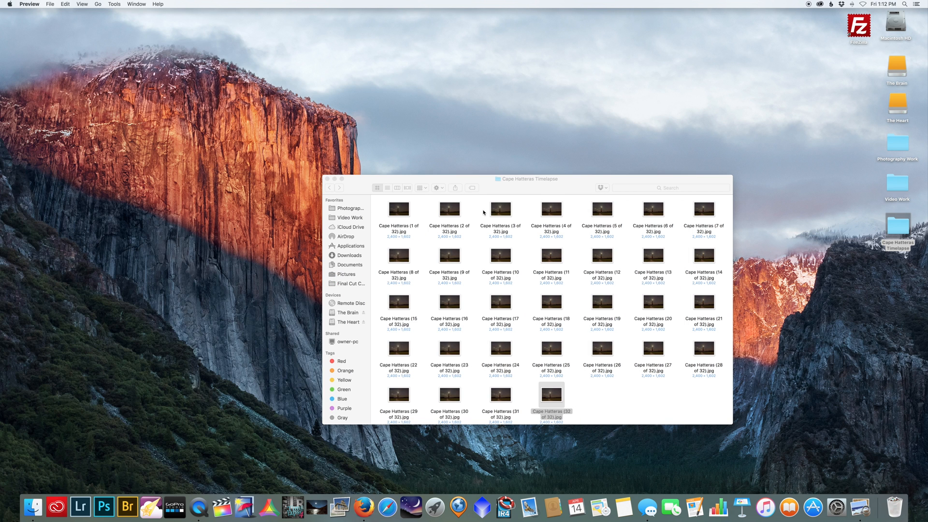
mouse_move(484, 212)
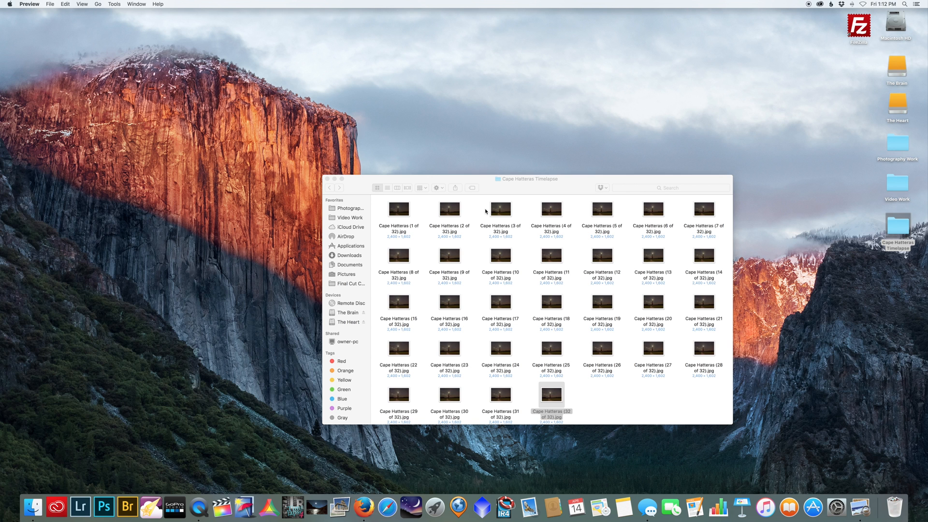
mouse_move(440, 228)
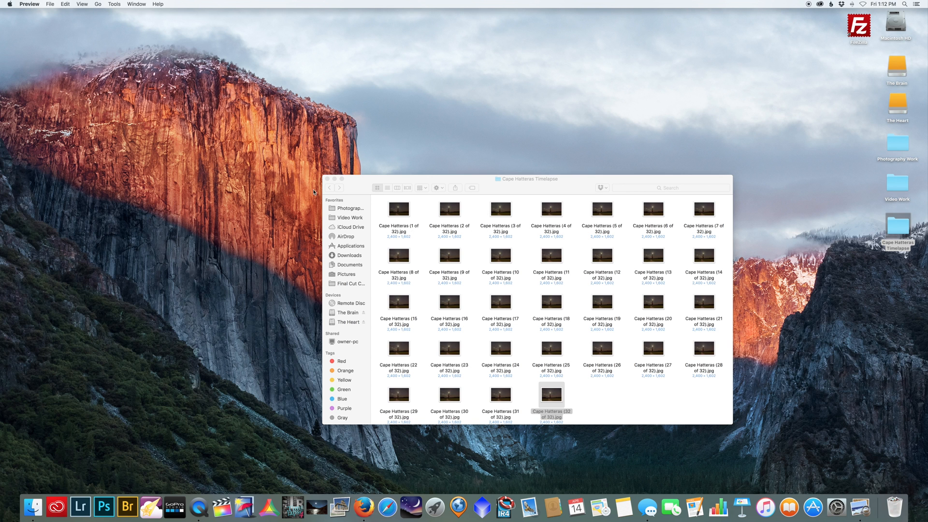
mouse_move(325, 168)
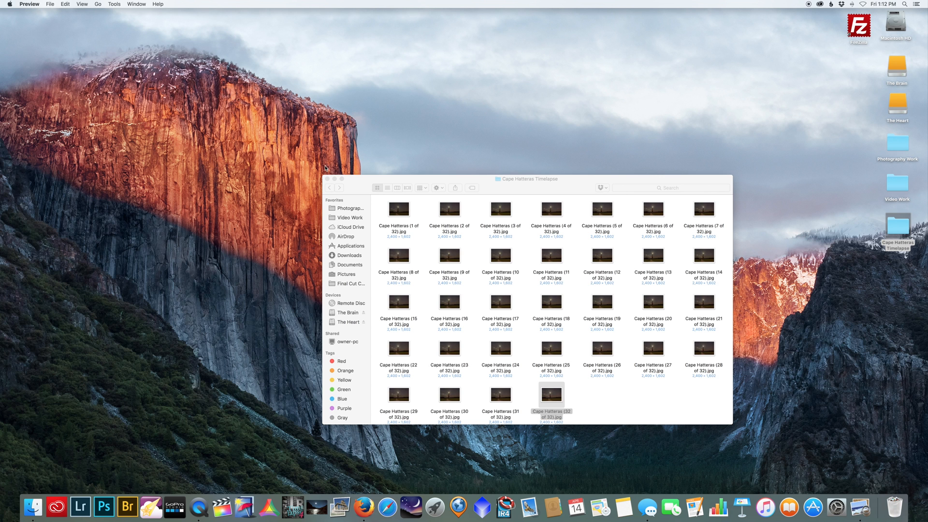